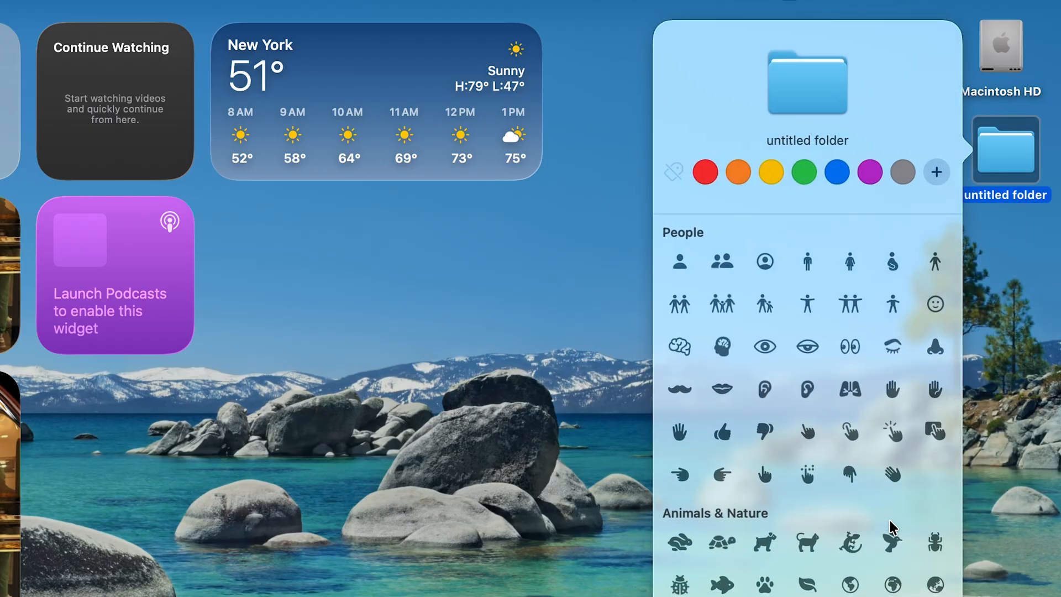
# Step: Browse the Applications list in Spotlight and open Voice Memos
pyautogui.click(769, 172)
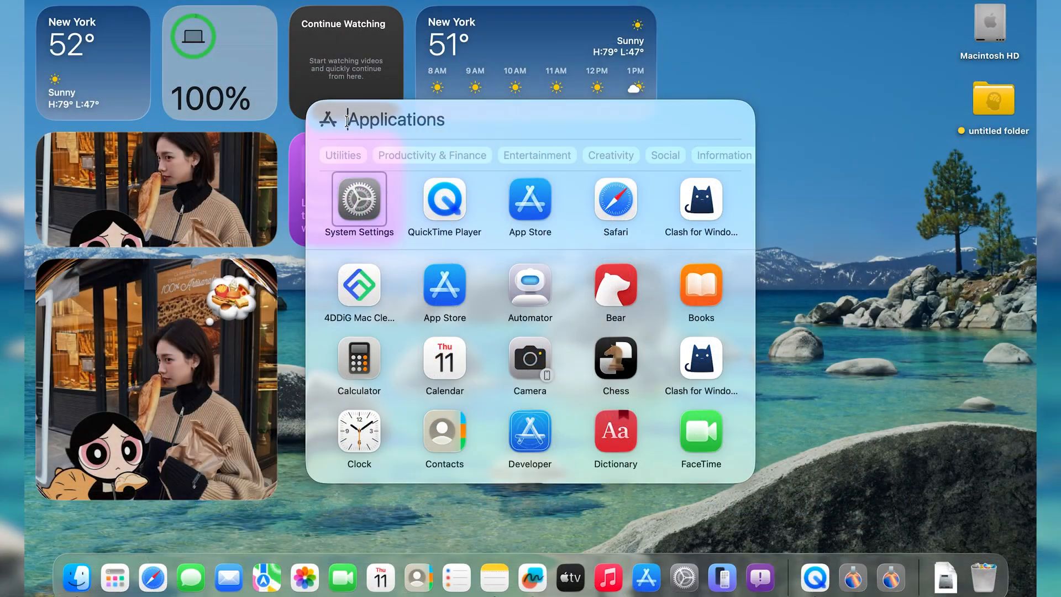
pyautogui.click(645, 120)
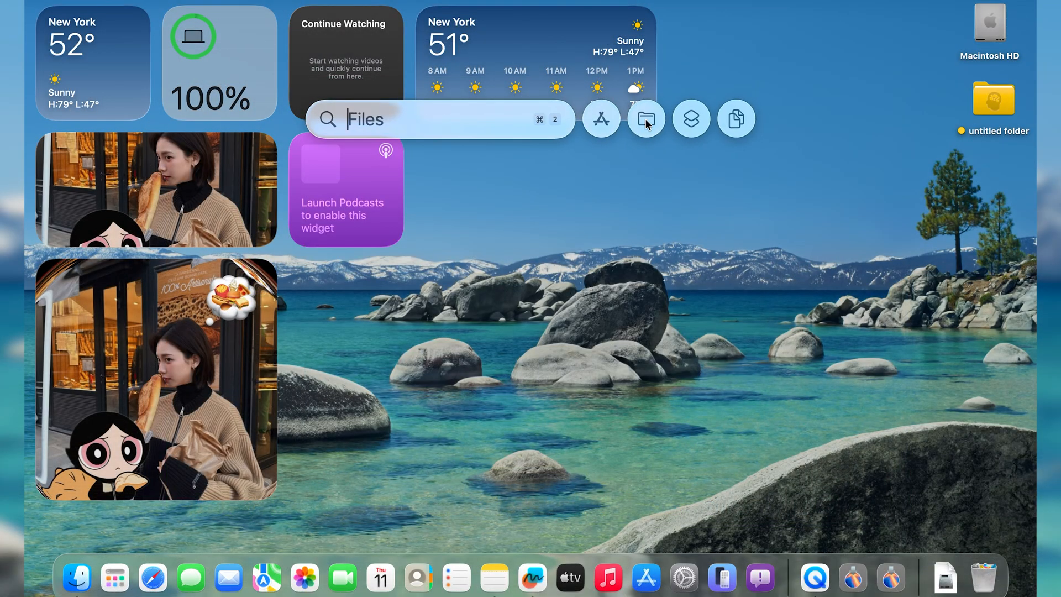
pyautogui.click(599, 119)
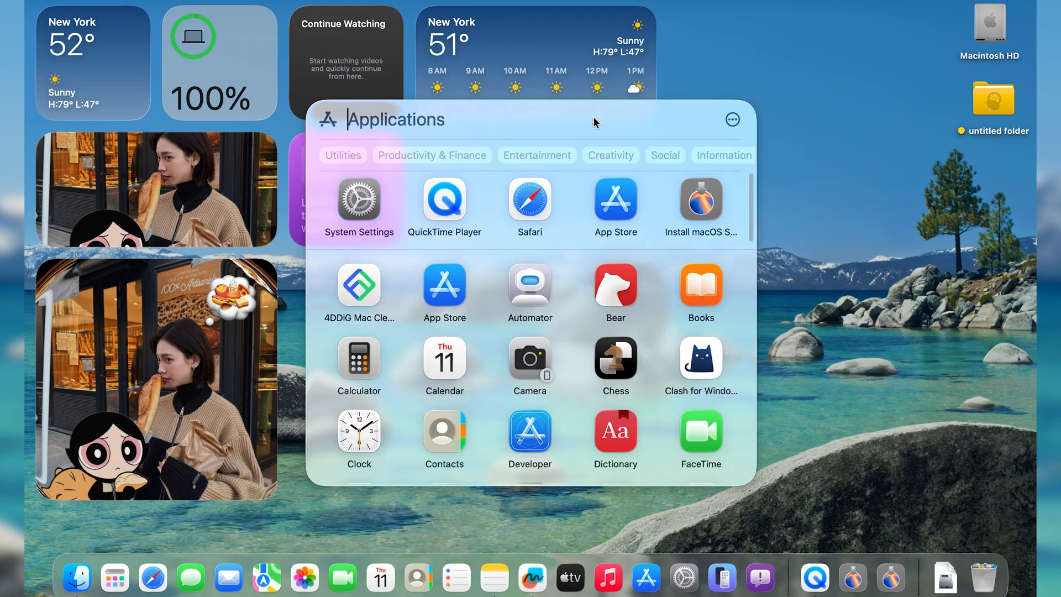
pyautogui.scroll(-3)
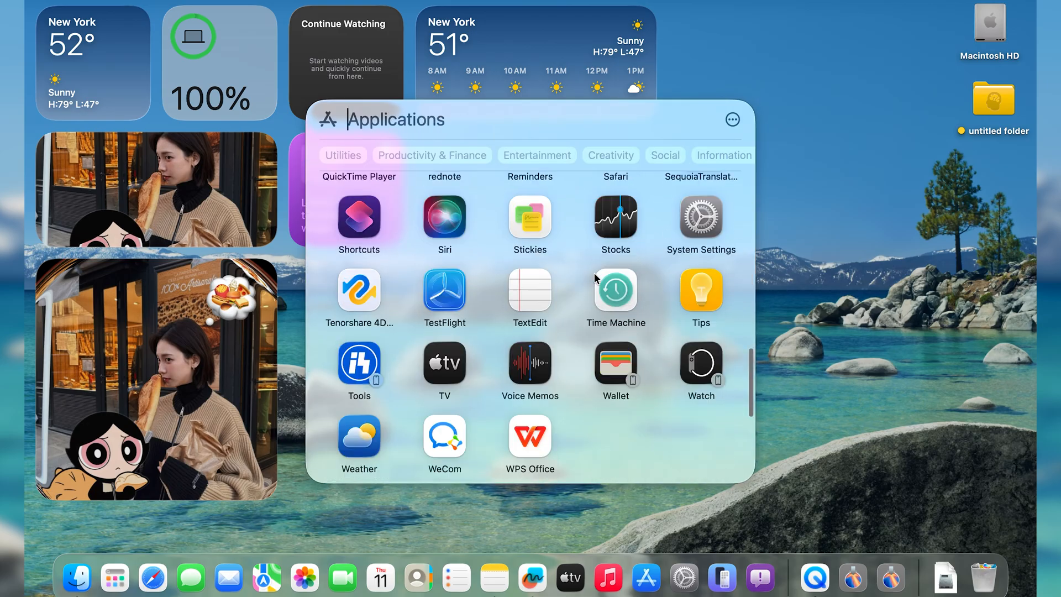
pyautogui.click(528, 386)
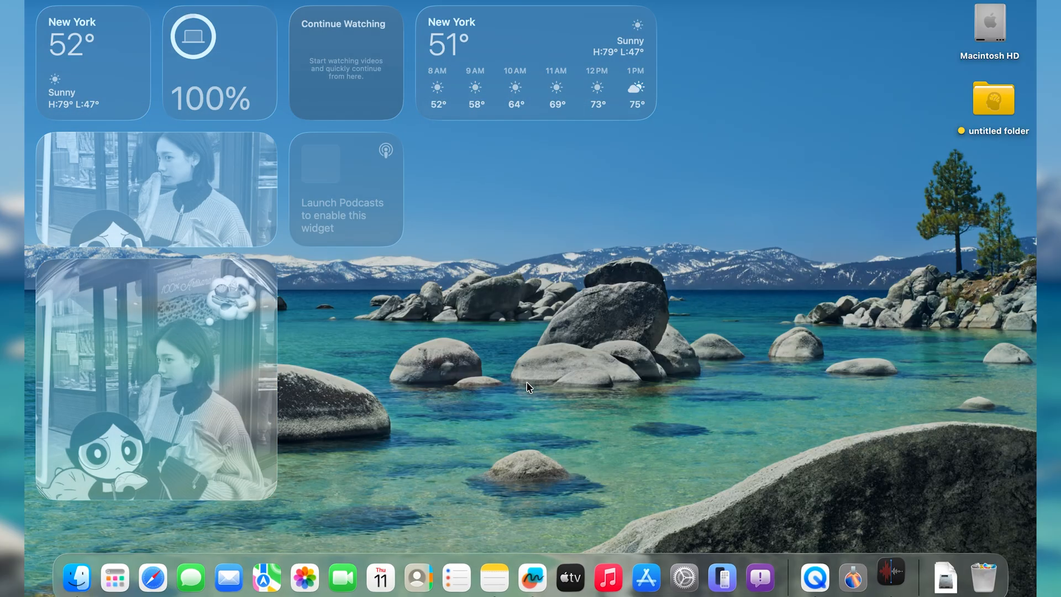
# Step: View About This Mac to confirm the Mac runs macOS Sequoia 15.6.1
pyautogui.click(890, 577)
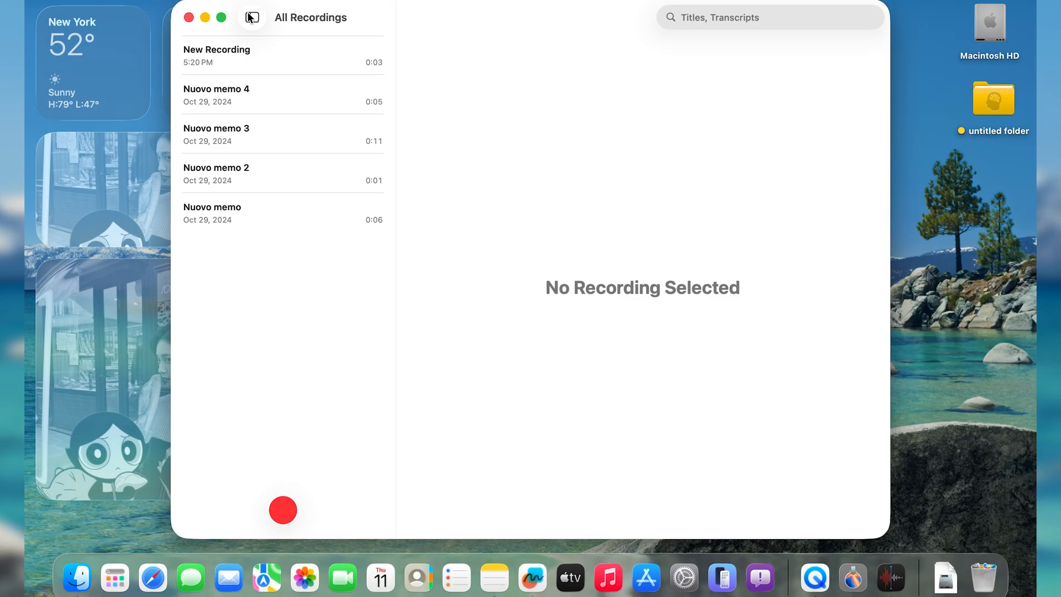
pyautogui.click(251, 17)
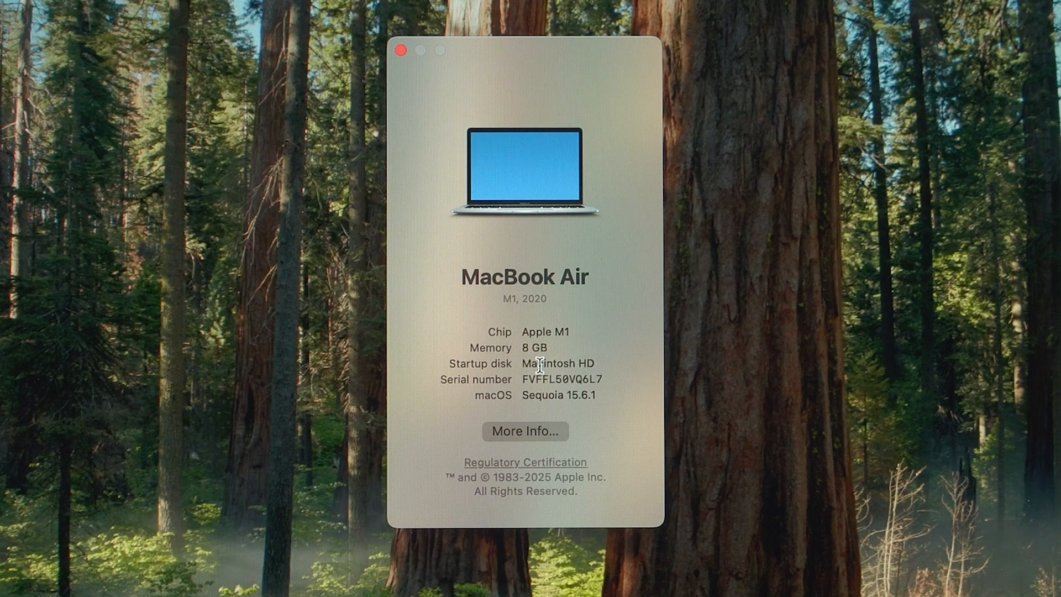
pyautogui.click(402, 49)
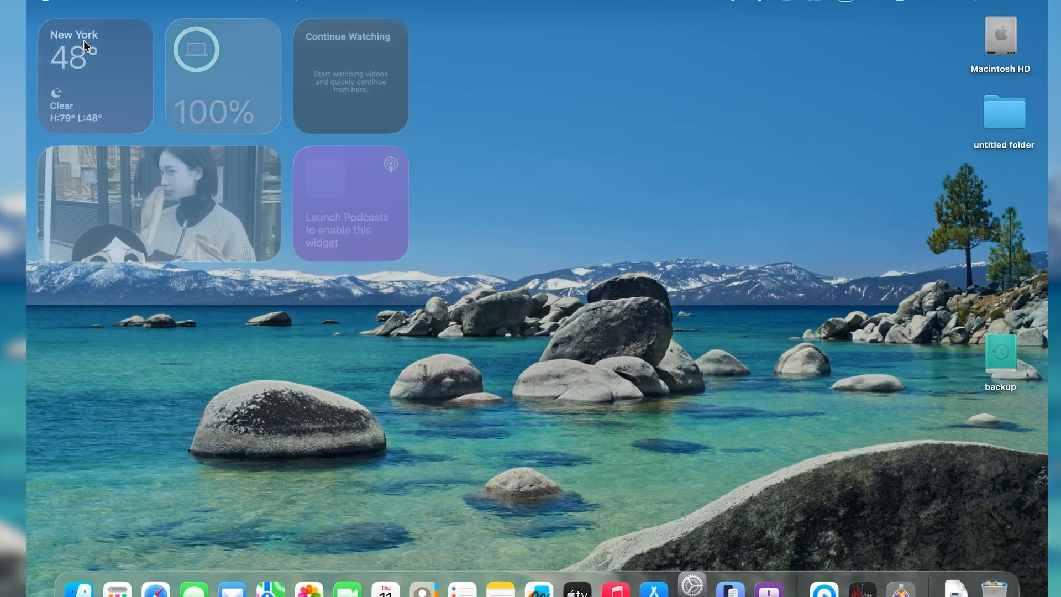
# Step: Add the encrypted 'backup' drive under General > Time Machine and set it up for backups
pyautogui.click(691, 585)
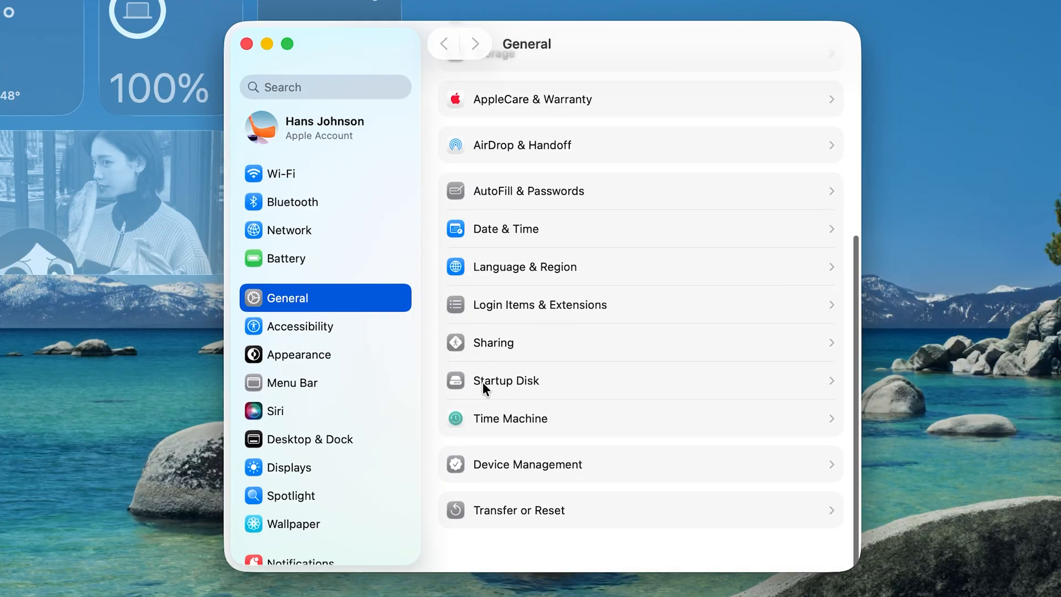
pyautogui.click(509, 419)
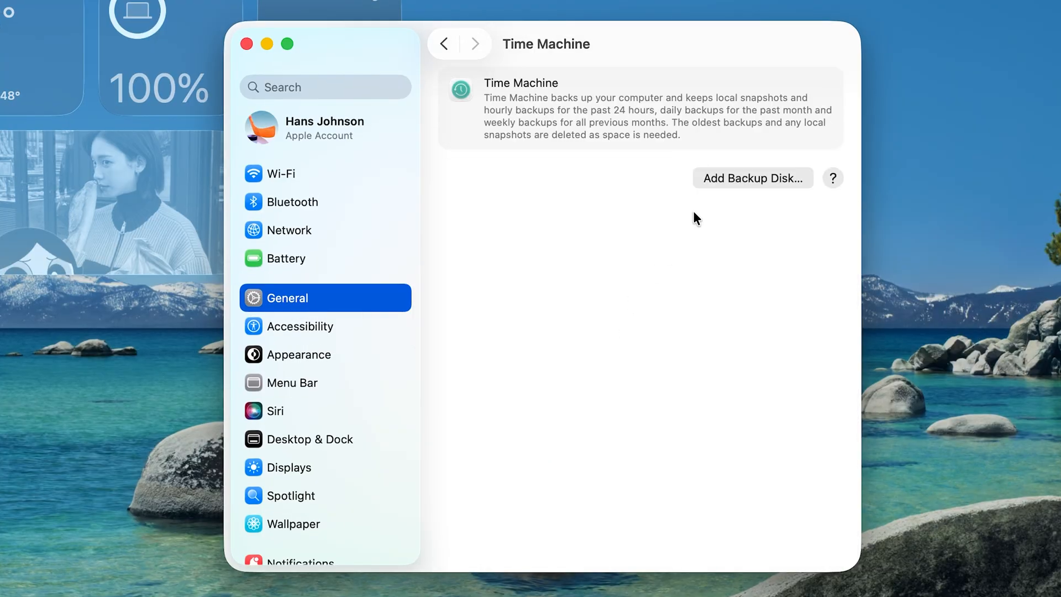
pyautogui.click(753, 178)
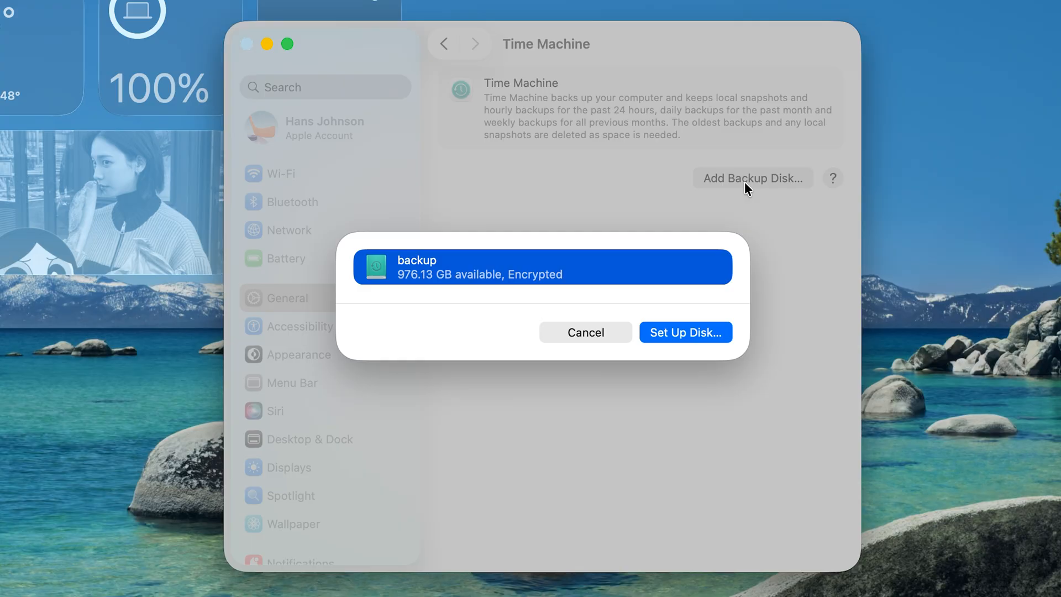
pyautogui.click(685, 332)
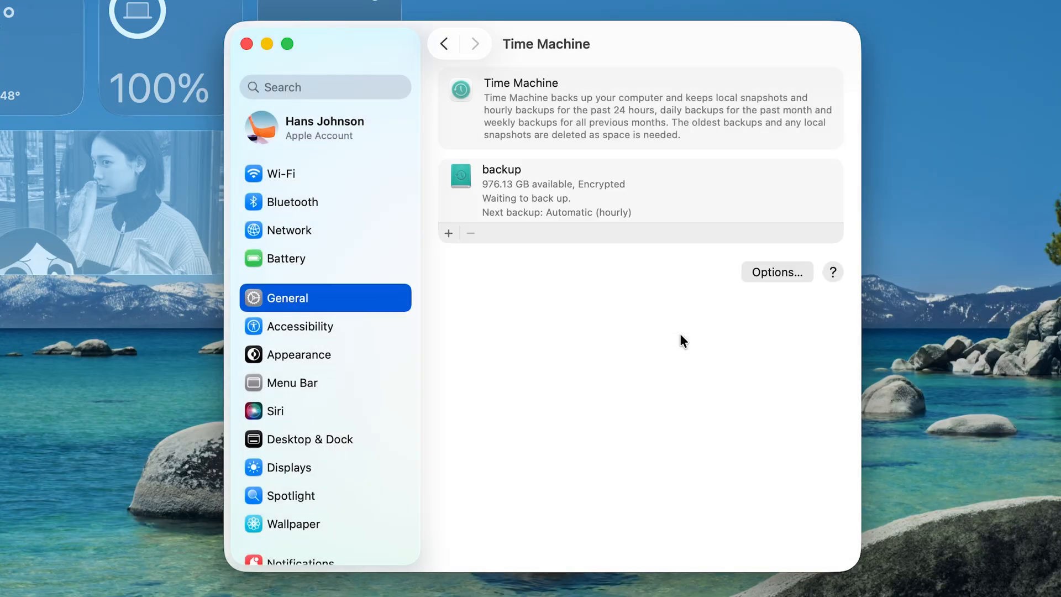
pyautogui.click(609, 196)
pyautogui.write('app Store')
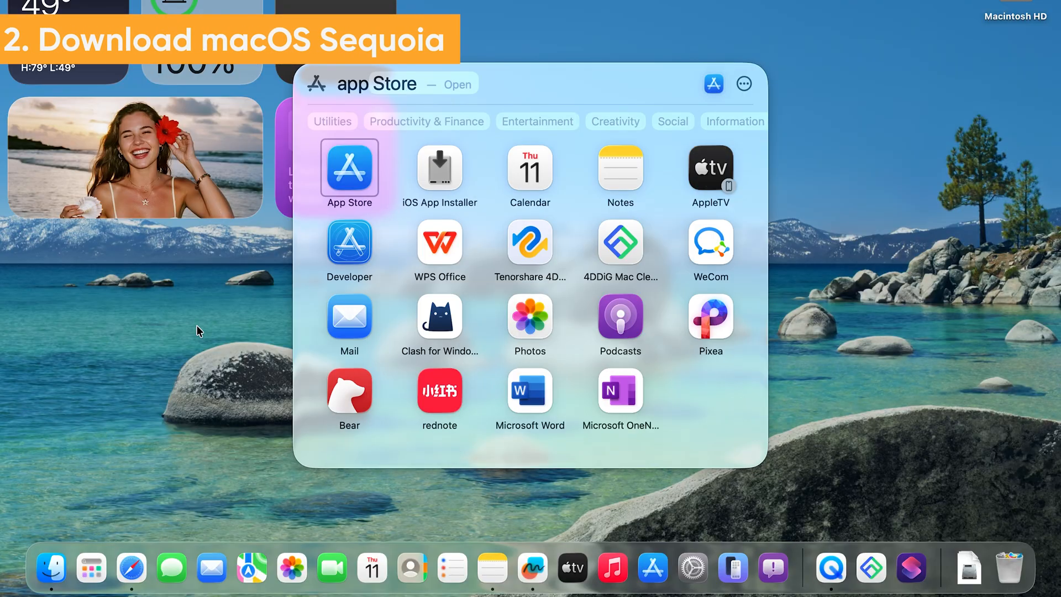
# Step: Find 'macos seq' in App Store, download Sequoia 15.6.1, and quit the incompatible installer
pyautogui.click(350, 168)
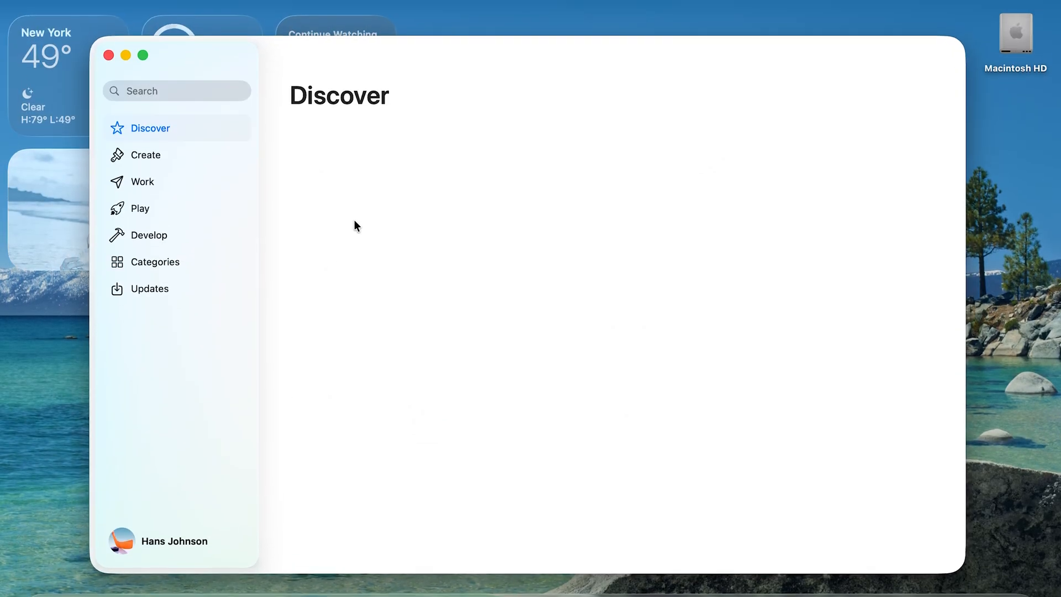
pyautogui.write('macos sequoia')
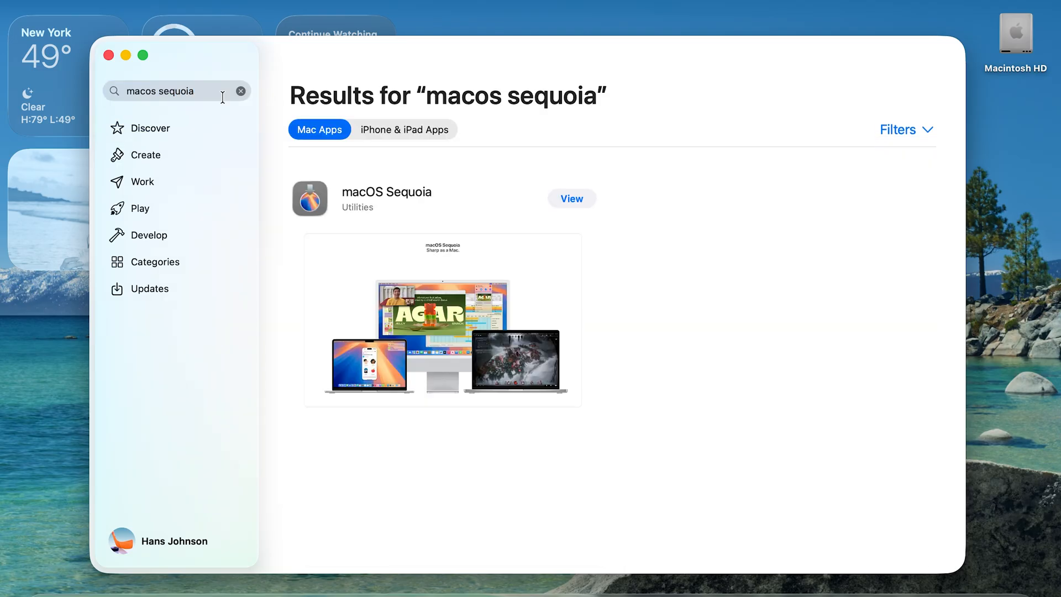
pyautogui.click(570, 199)
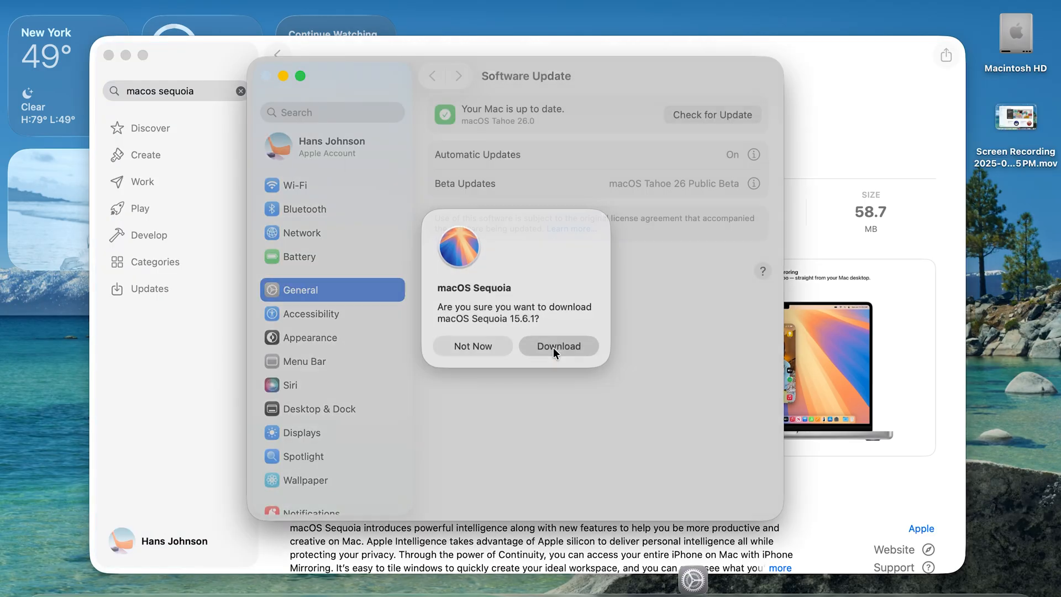
pyautogui.click(558, 346)
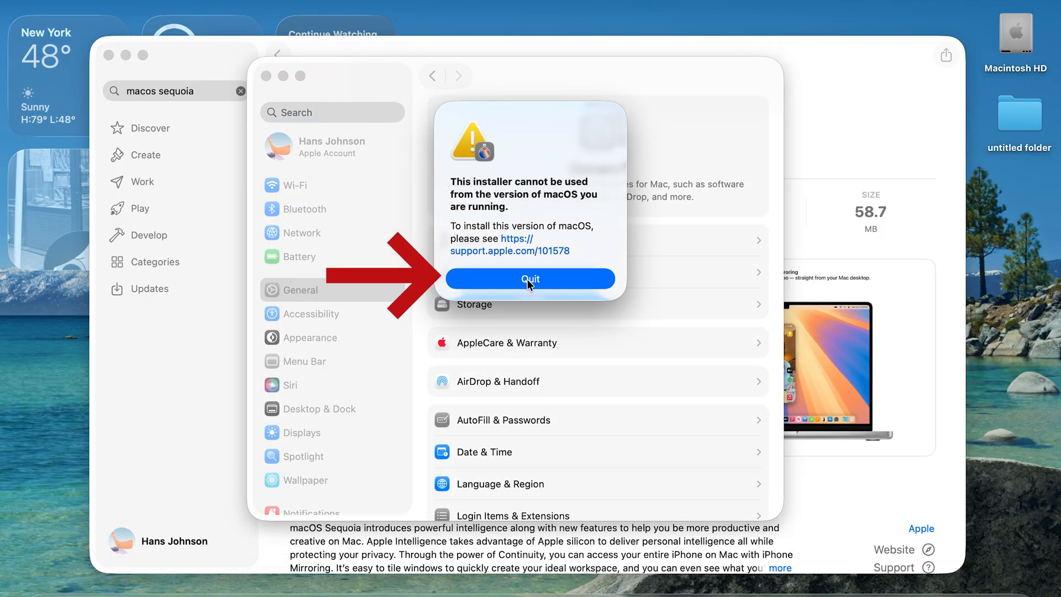
pyautogui.click(530, 278)
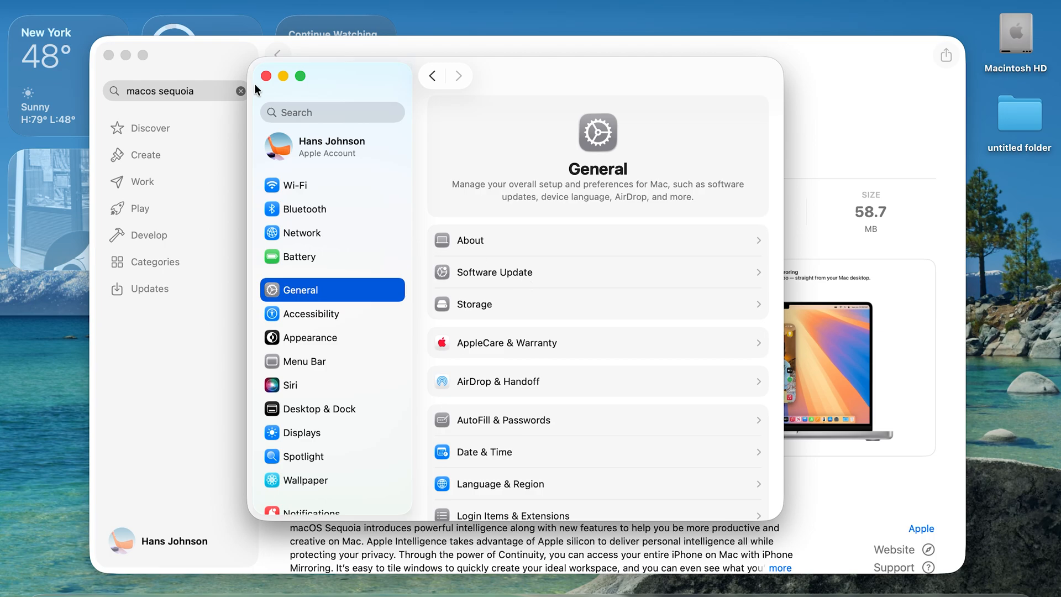
# Step: Show Applications in Finder and start a 'sudo' command in Terminal
pyautogui.click(51, 567)
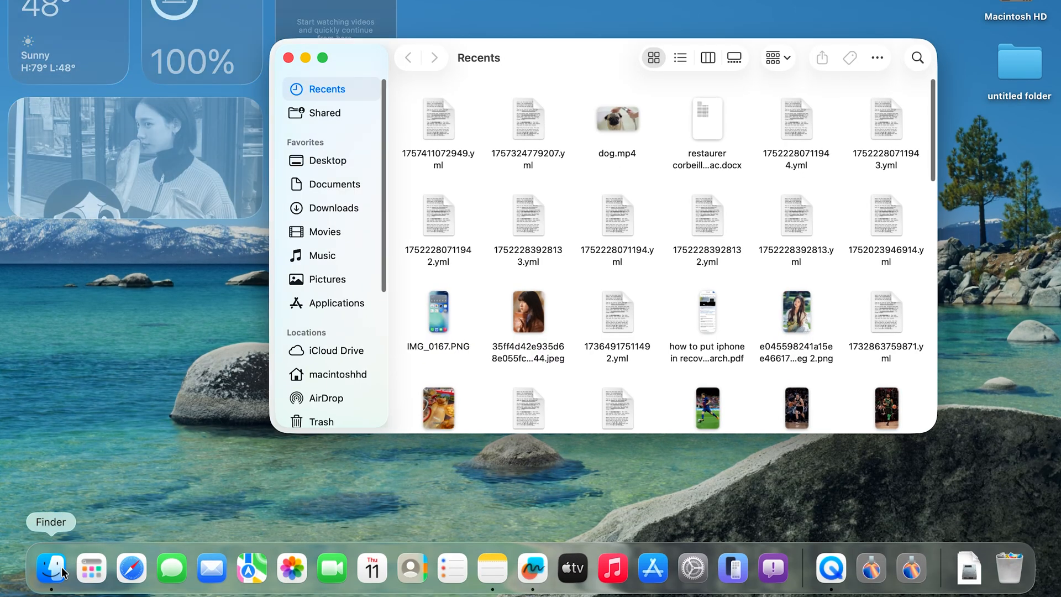
pyautogui.click(336, 302)
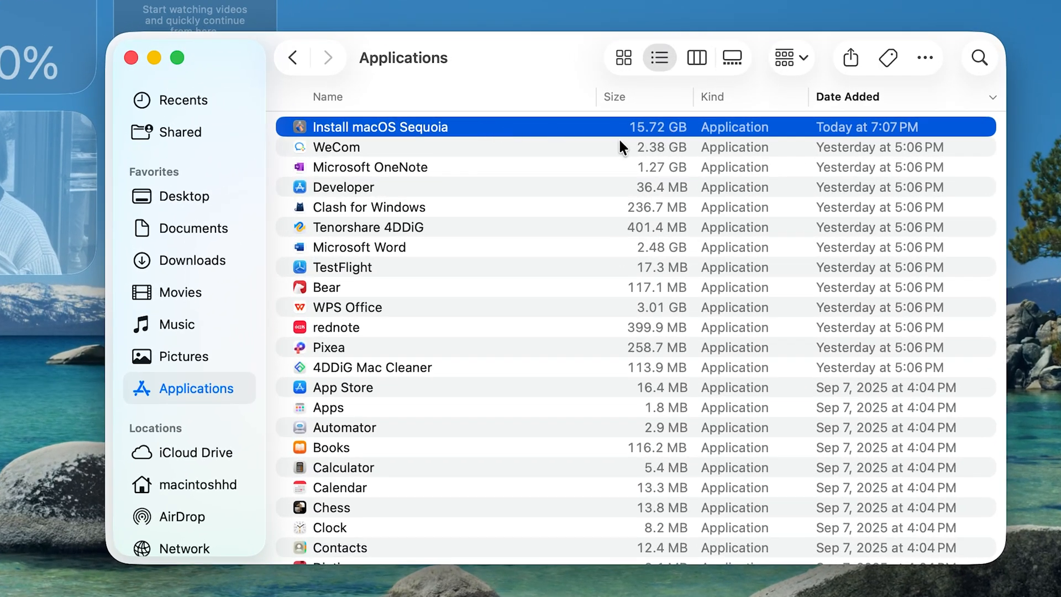
pyautogui.write('t')
pyautogui.write('s')
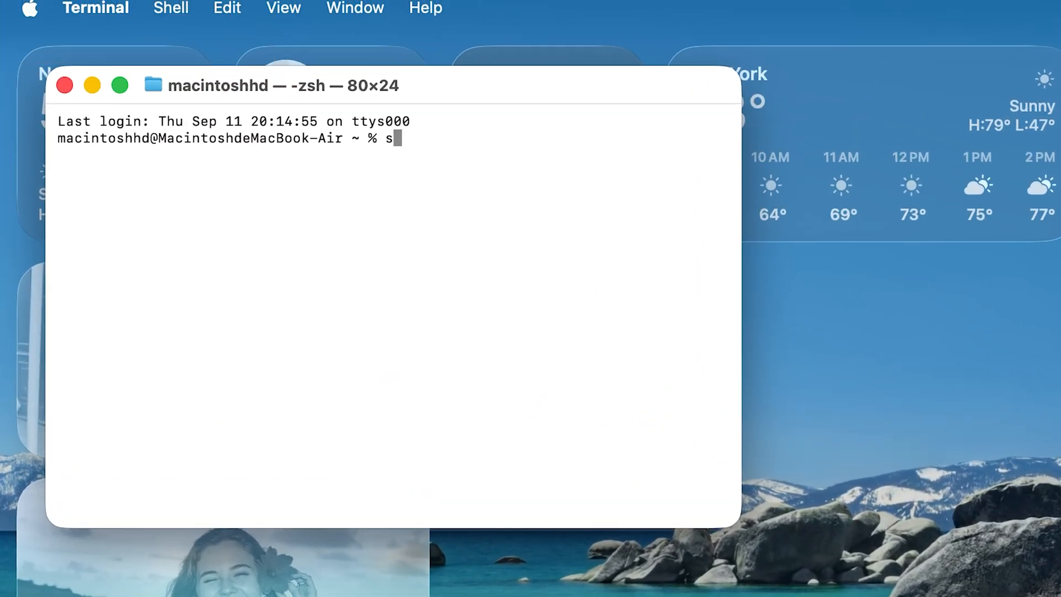
pyautogui.write('udo')
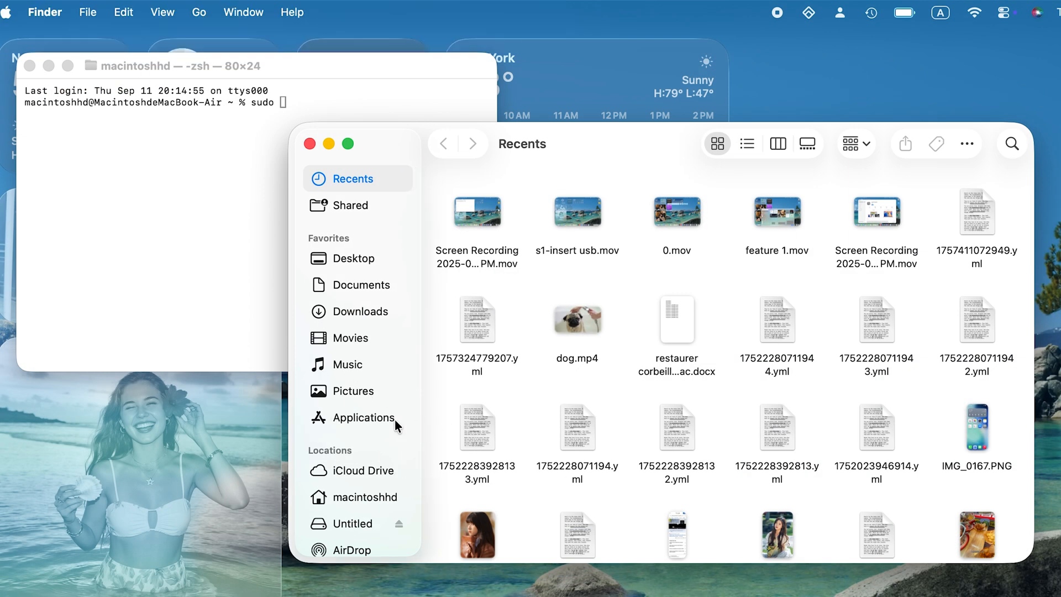
# Step: Show Install macOS Sequoia's package contents and open its Resources folder
pyautogui.click(360, 417)
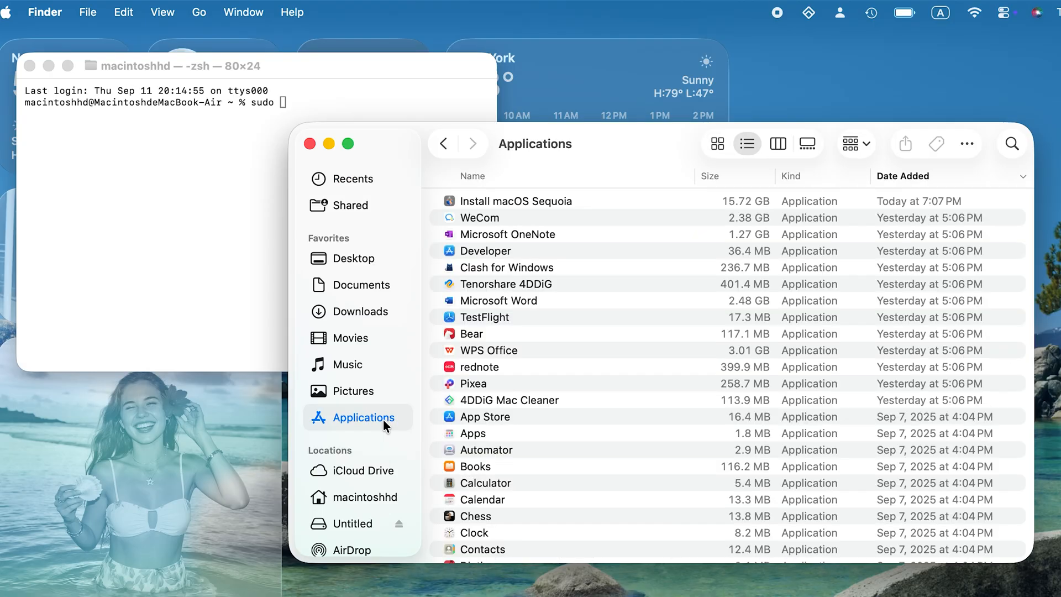
pyautogui.click(516, 201)
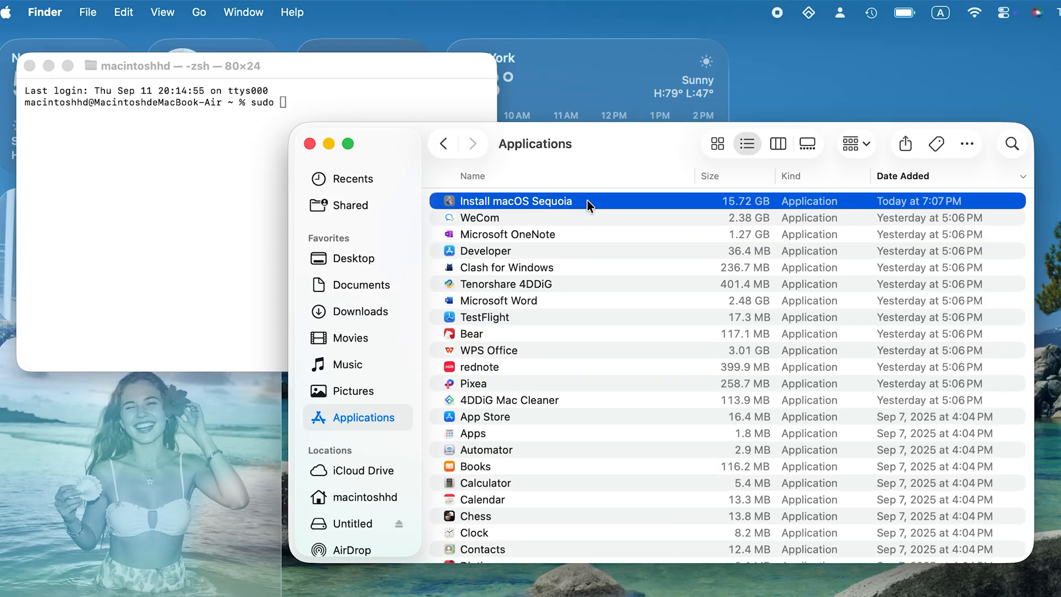
pyautogui.rightClick(516, 201)
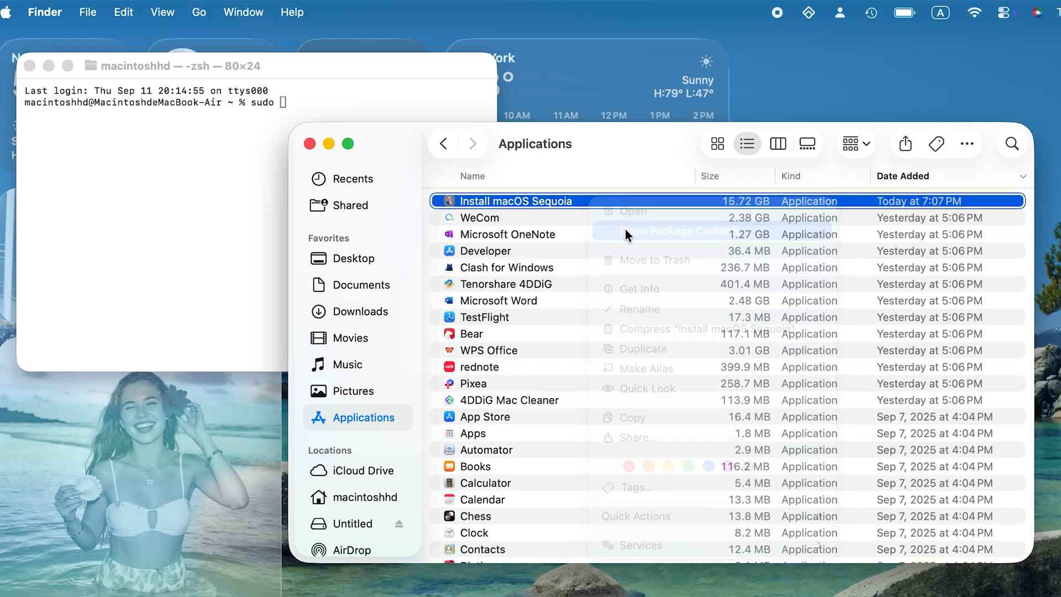
pyautogui.click(670, 232)
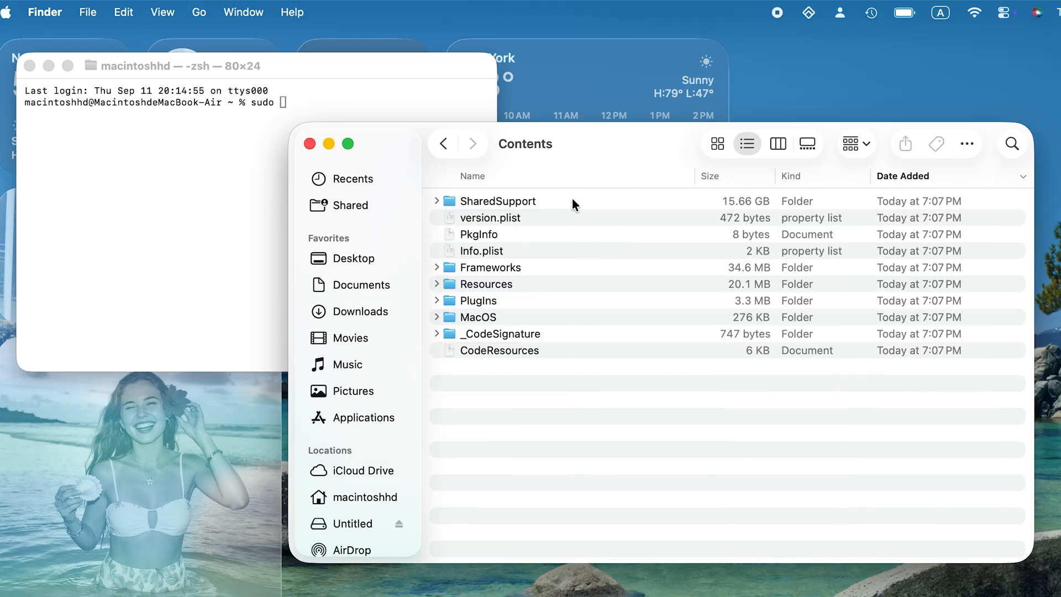
pyautogui.click(485, 283)
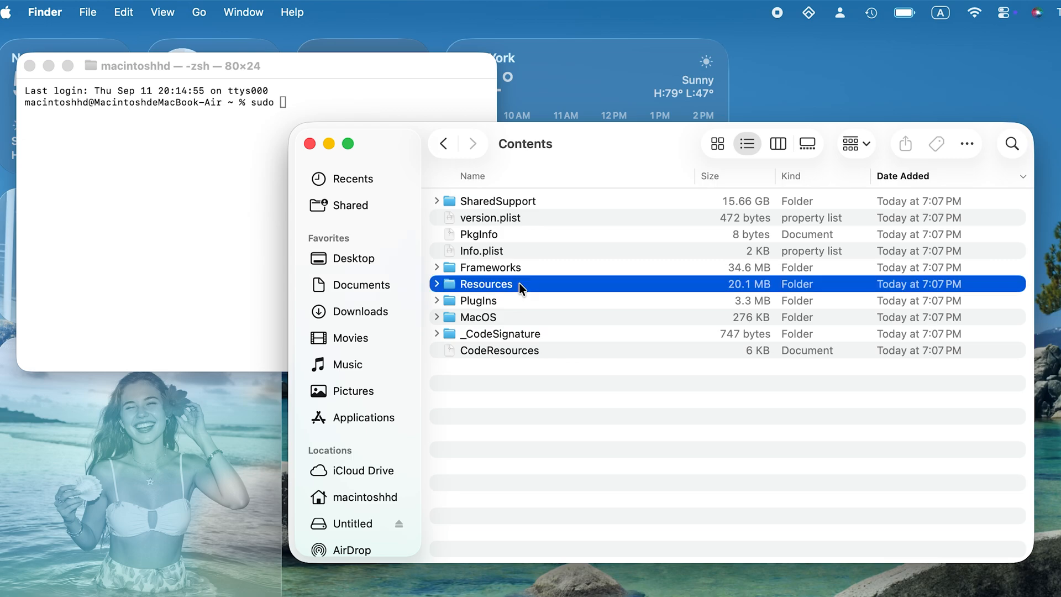
pyautogui.doubleClick(486, 283)
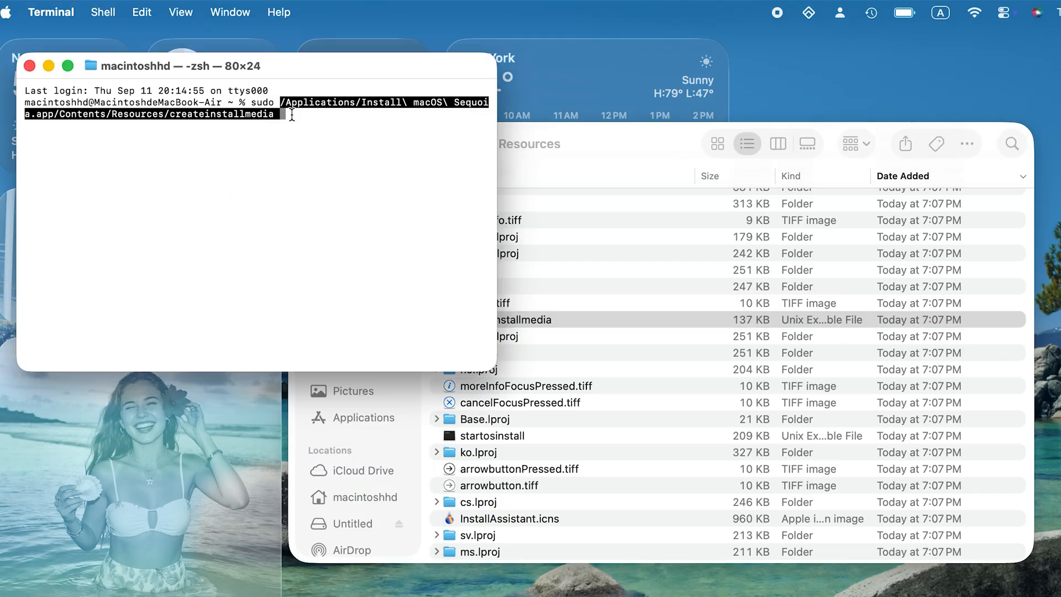
# Step: Run createinstallmedia --volume /Volumes/Untitled, enter the password, and confirm erasing with Y
pyautogui.write('--volume')
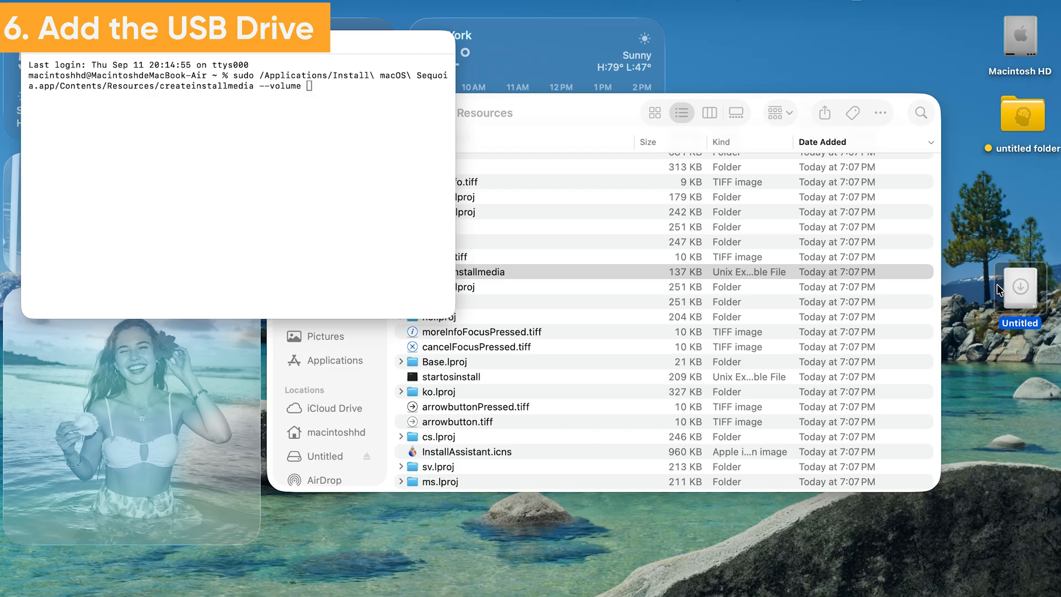
pyautogui.write('/Volumes/Untitled')
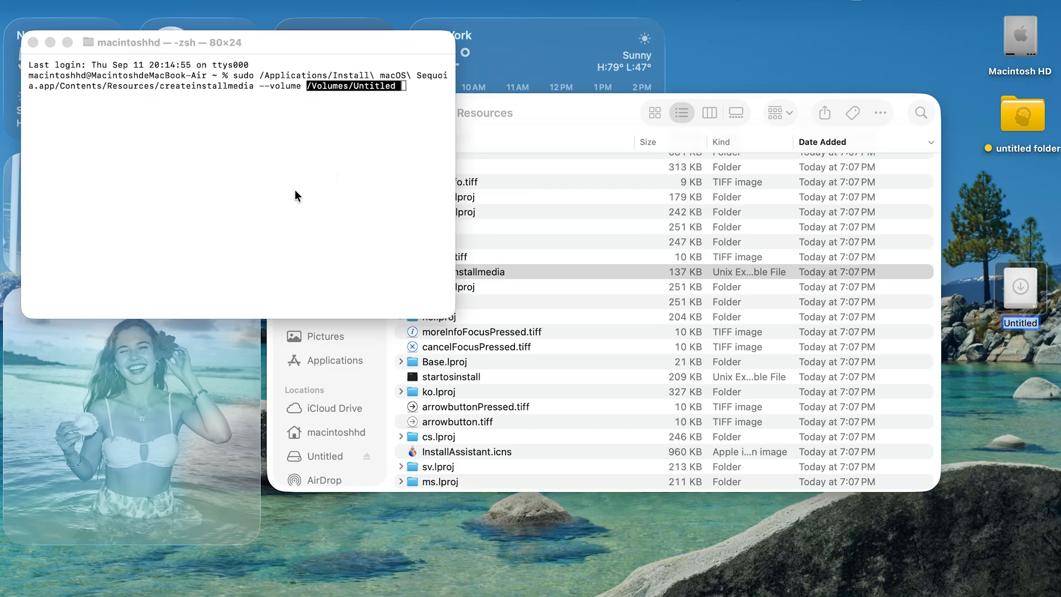
pyautogui.press('Return')
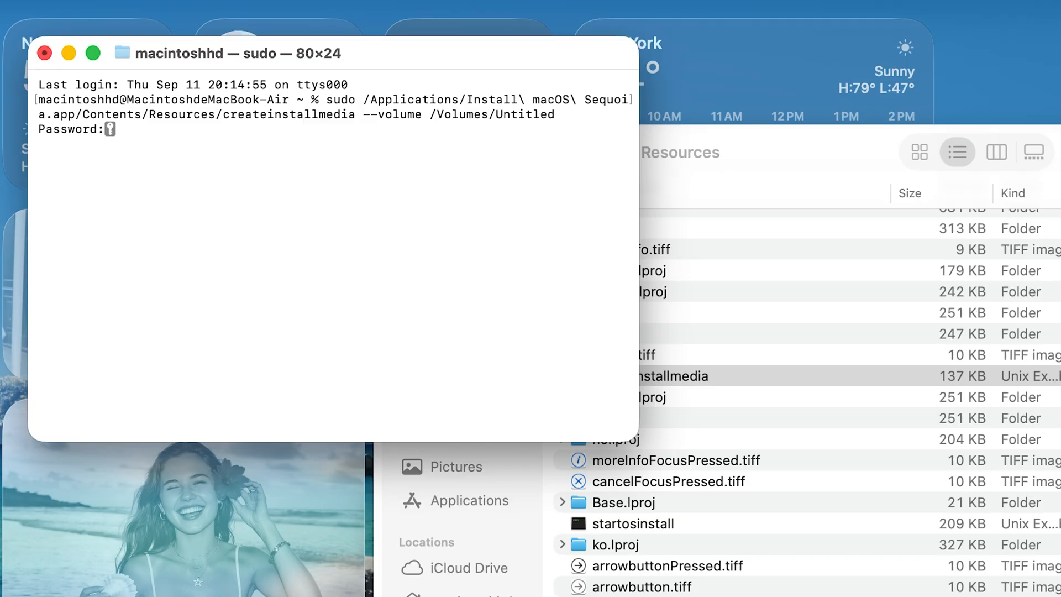
pyautogui.press('Return')
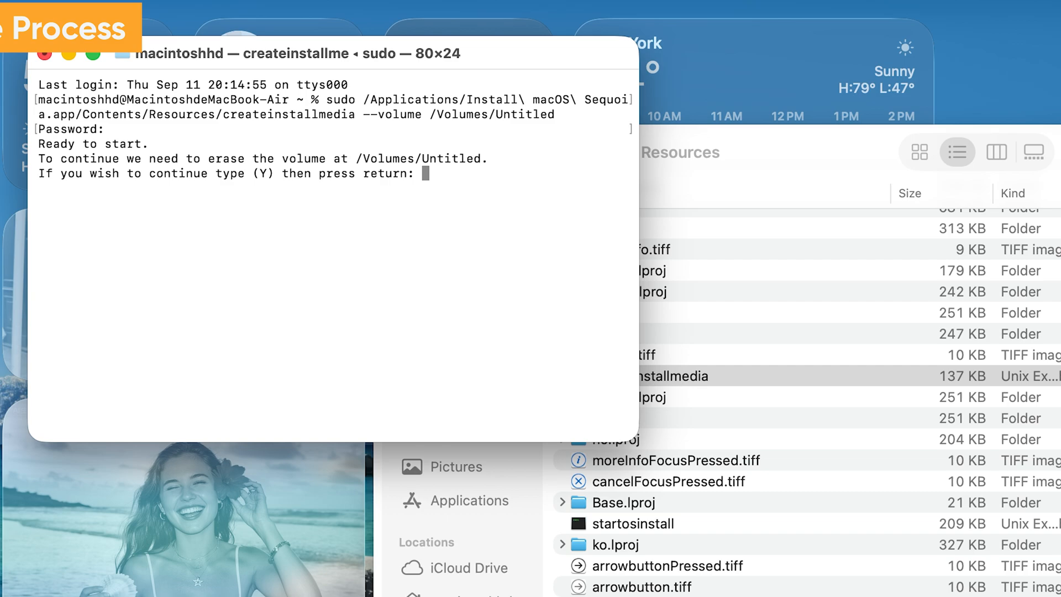
pyautogui.write('y')
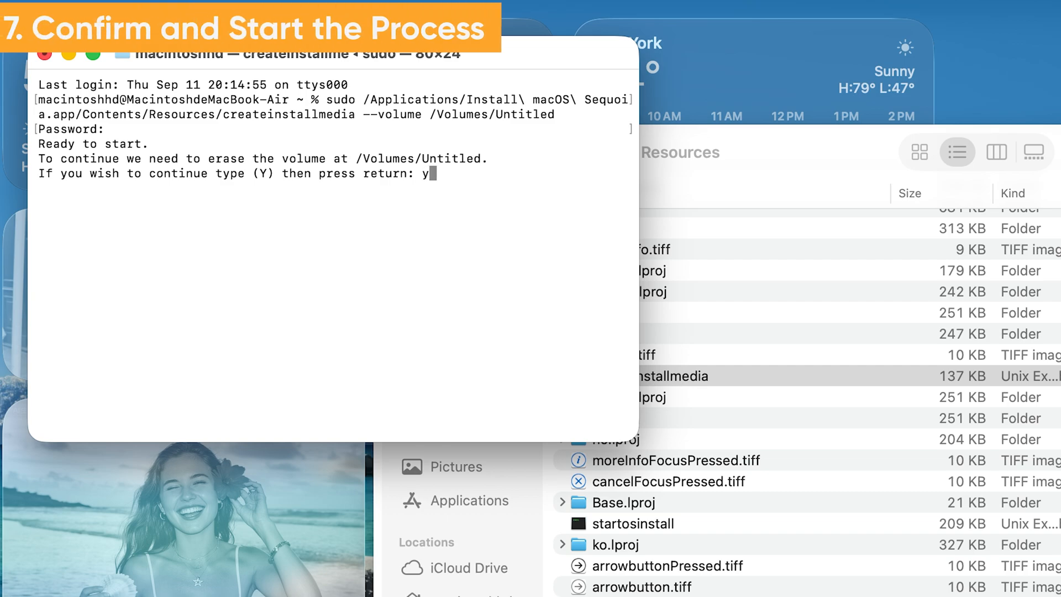
pyautogui.press('return')
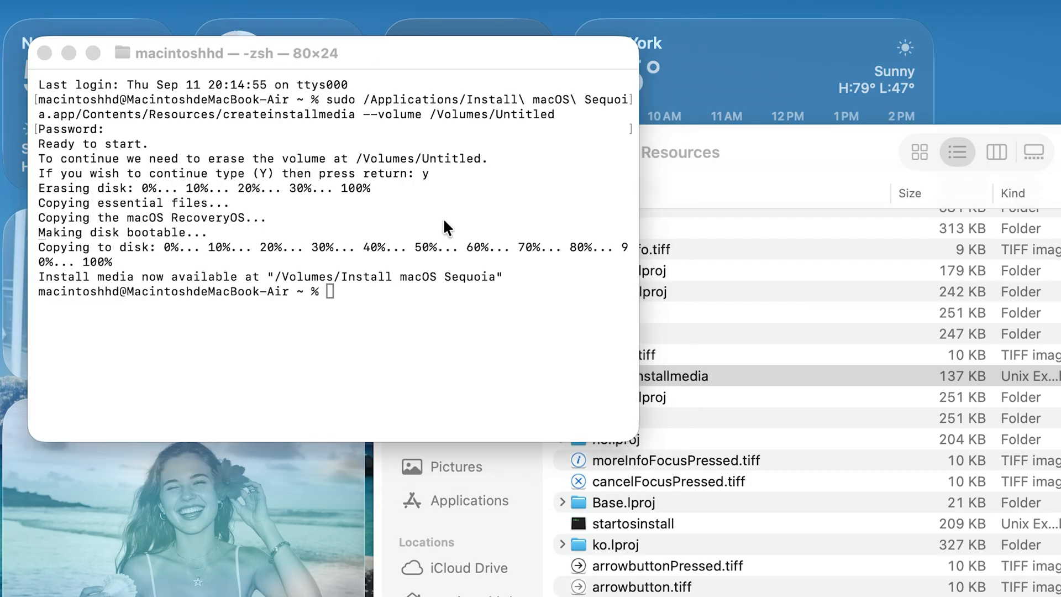
pyautogui.moveTo(352, 325)
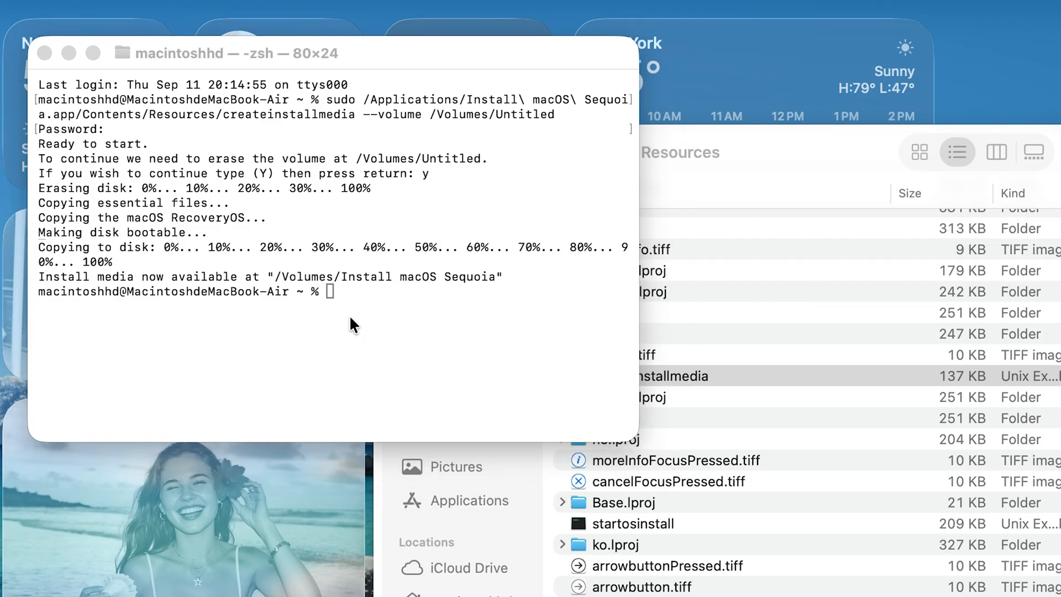
# Step: Shut down the Mac from the Apple menu and confirm
pyautogui.click(13, 8)
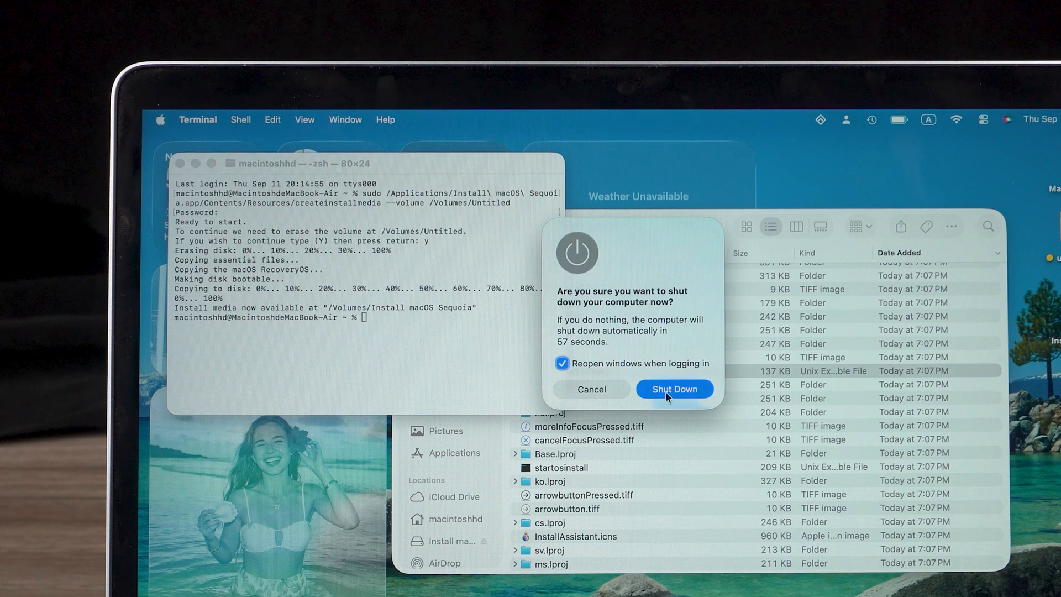
pyautogui.click(673, 389)
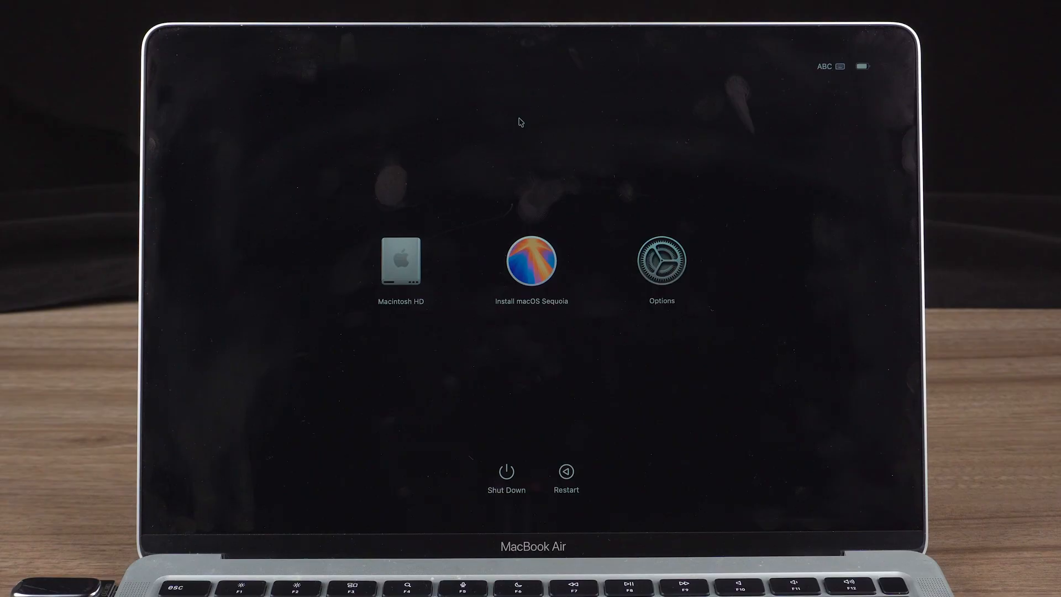
pyautogui.moveTo(631, 264)
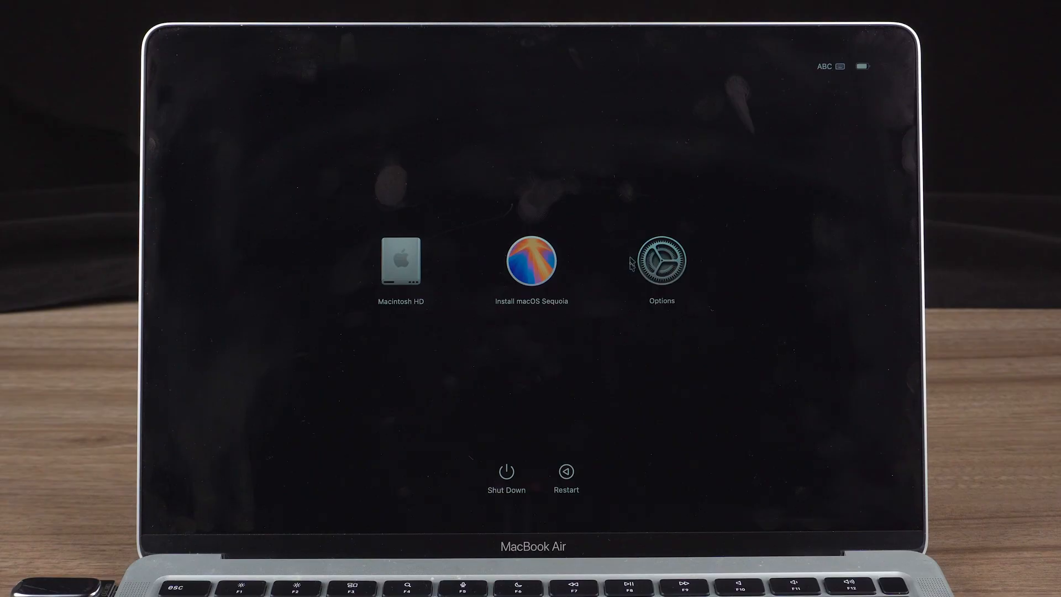
# Step: Enter startup Options, continue as the Macintosh HD user, and launch Disk Utility
pyautogui.click(661, 262)
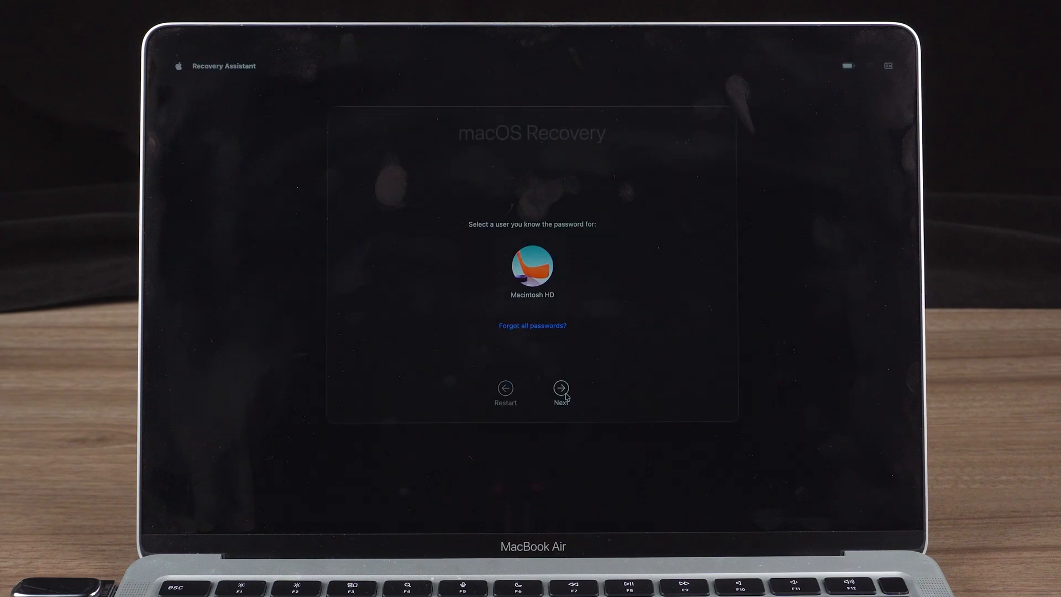
pyautogui.click(560, 388)
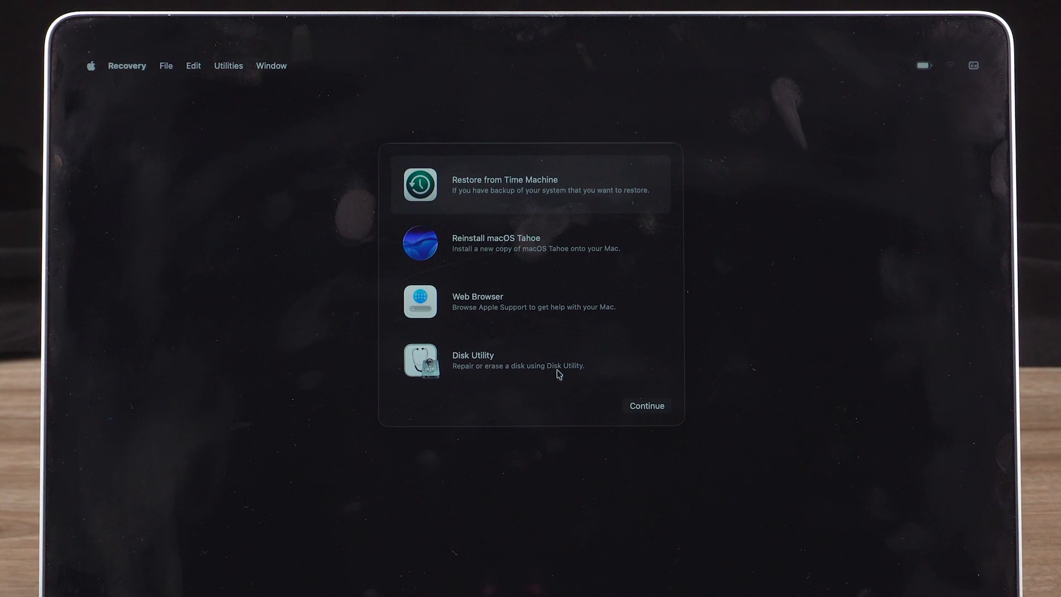
pyautogui.click(645, 405)
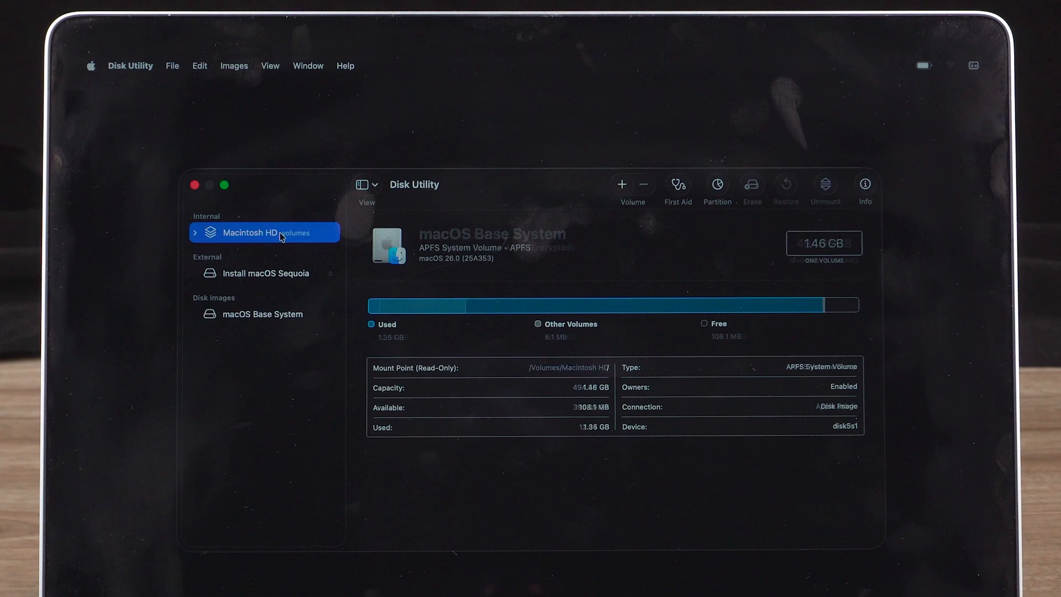
# Step: Erase the Macintosh HD volume group as APFS, then Erase Mac and Restart
pyautogui.click(264, 232)
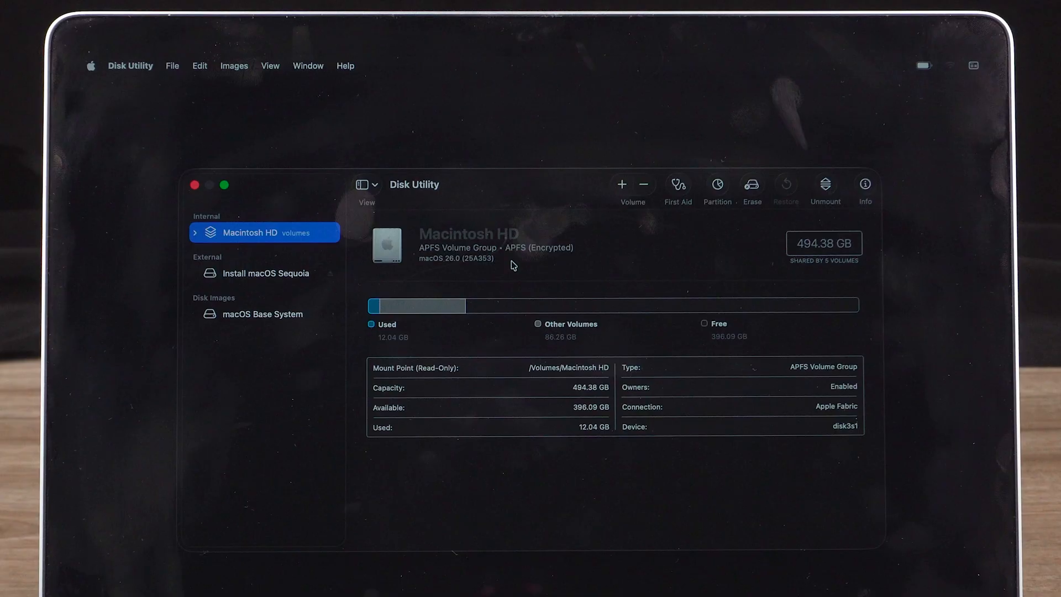
pyautogui.click(751, 184)
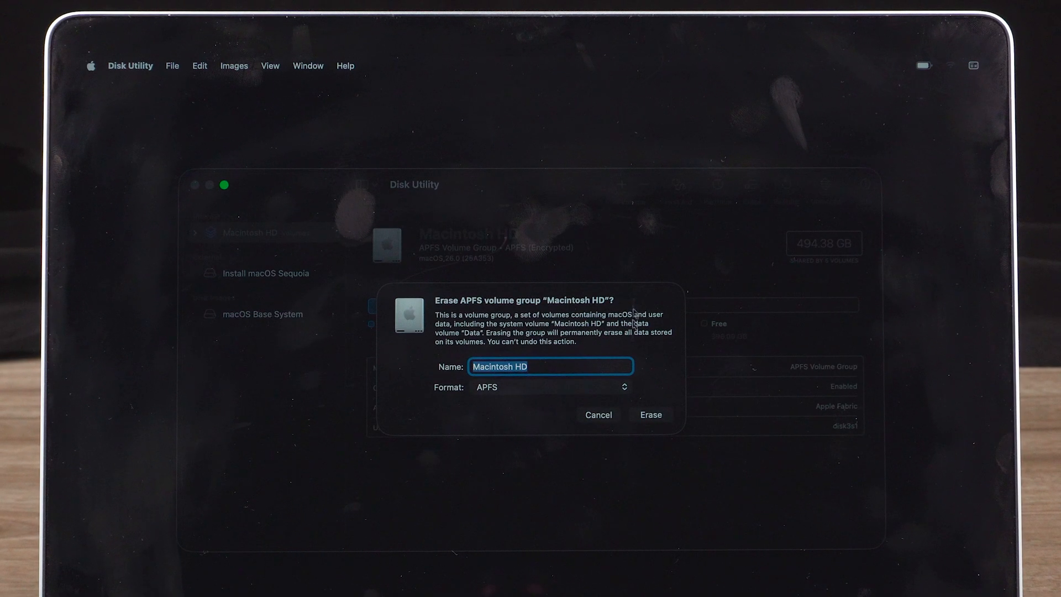
pyautogui.click(649, 414)
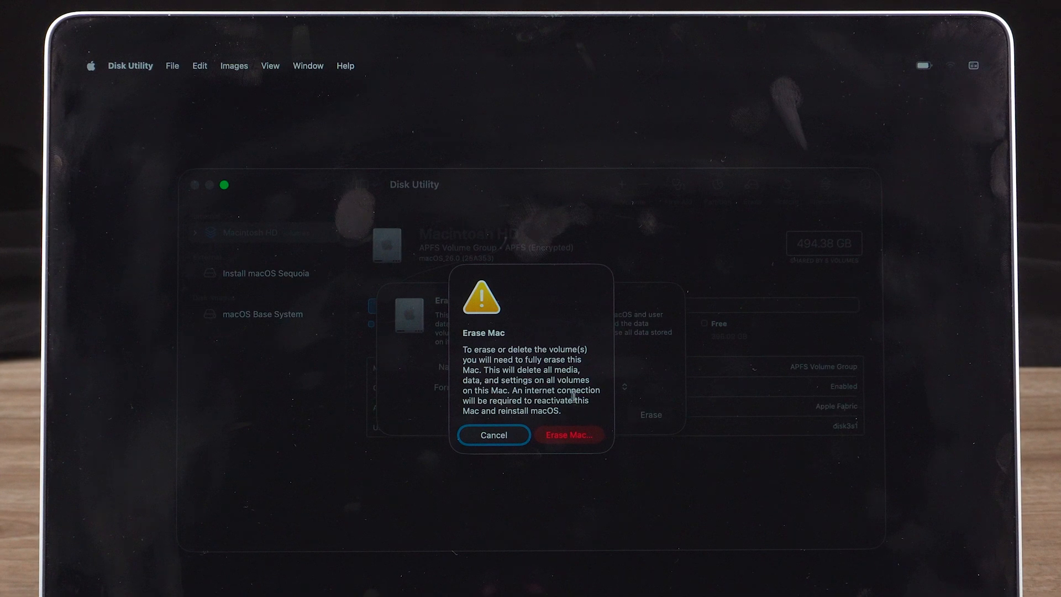
pyautogui.click(568, 434)
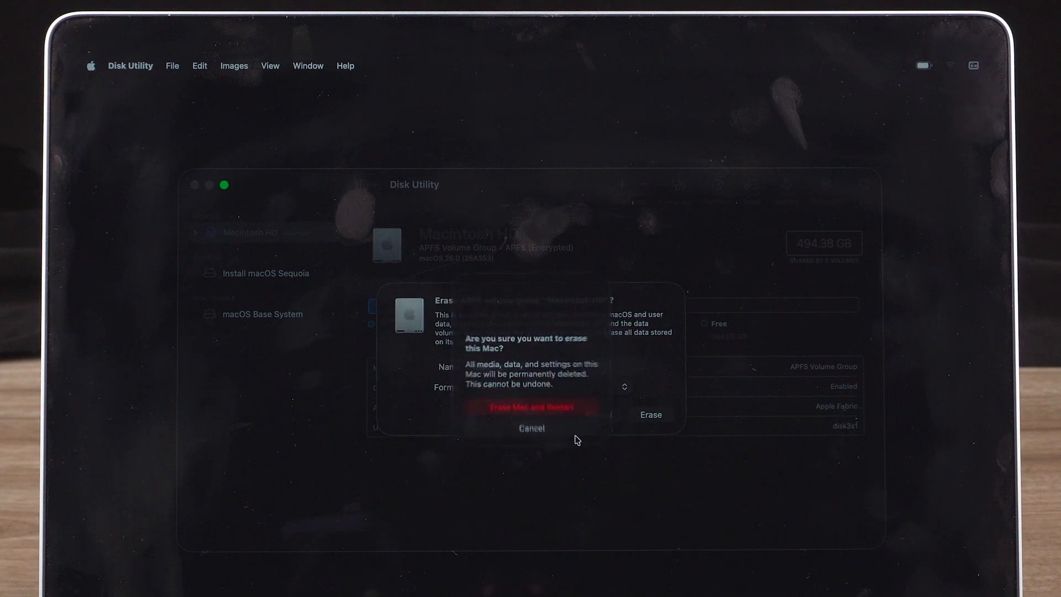
pyautogui.click(531, 406)
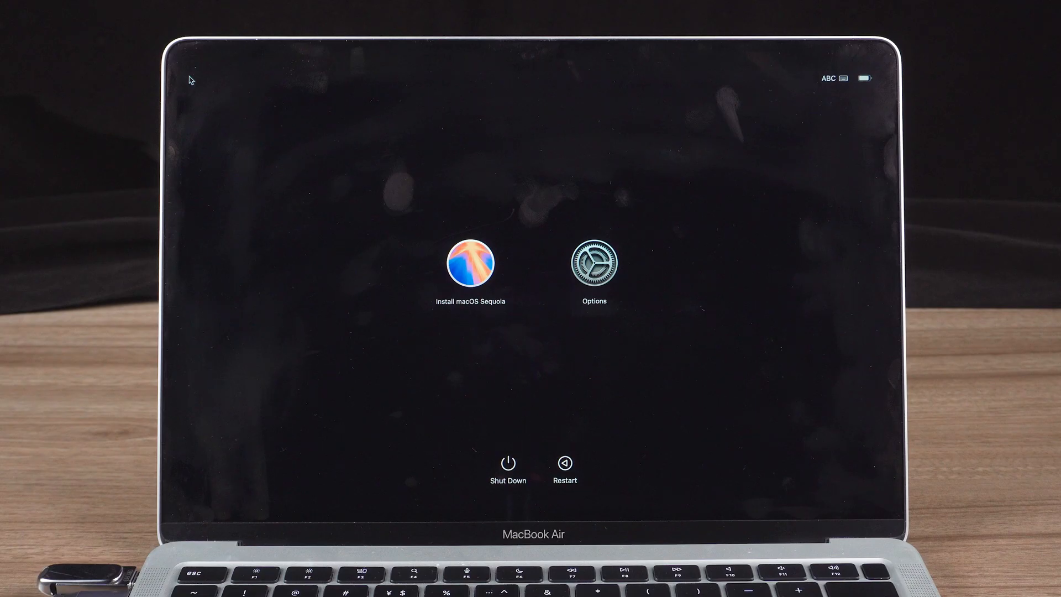
pyautogui.moveTo(455, 265)
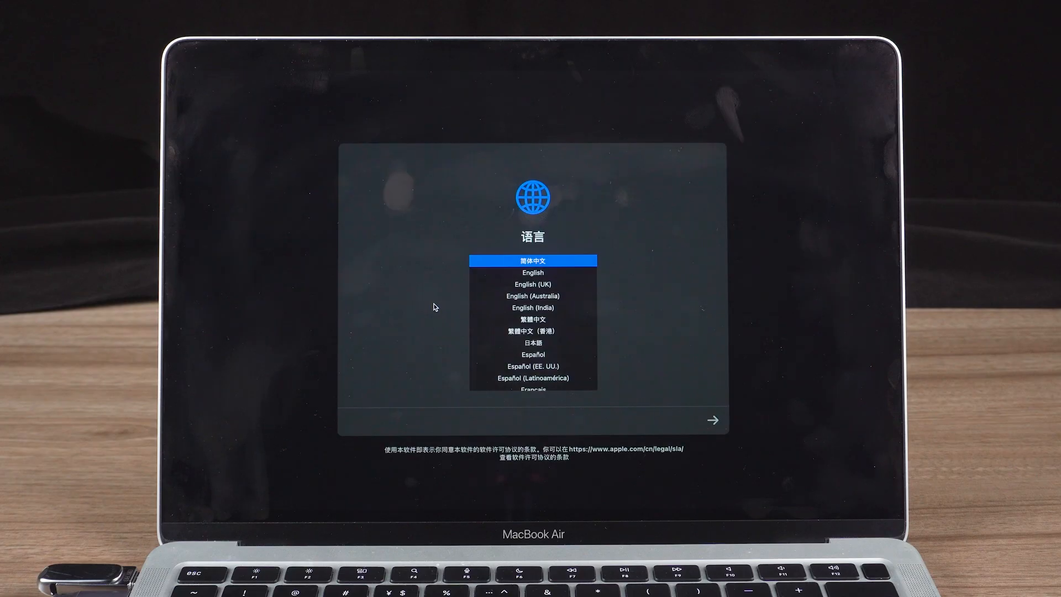
# Step: Choose English, agree to the license, and install Sequoia onto Macintosh HD
pyautogui.click(532, 272)
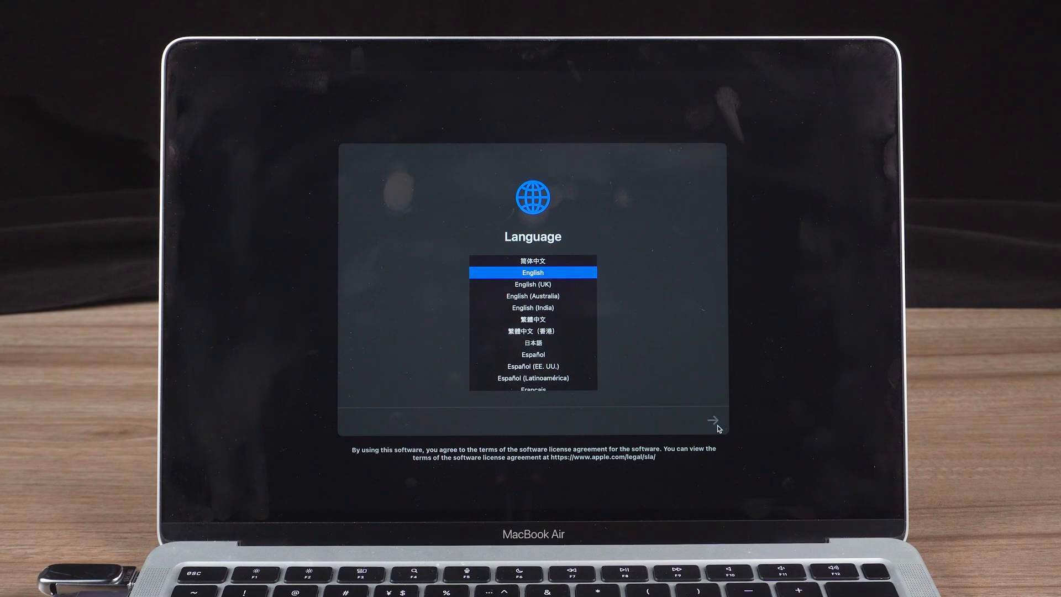
pyautogui.click(711, 419)
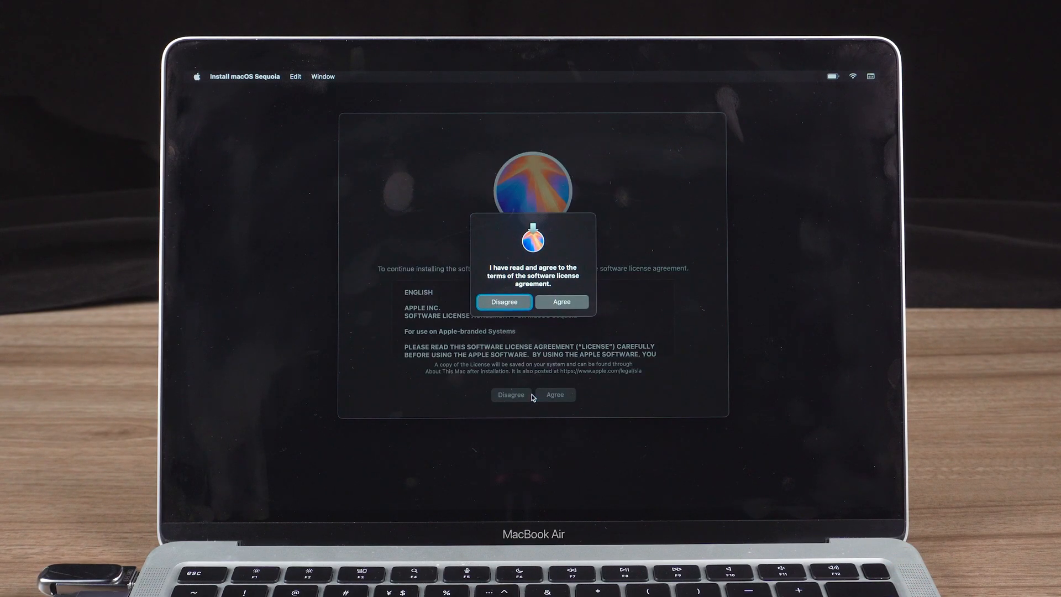
pyautogui.click(561, 302)
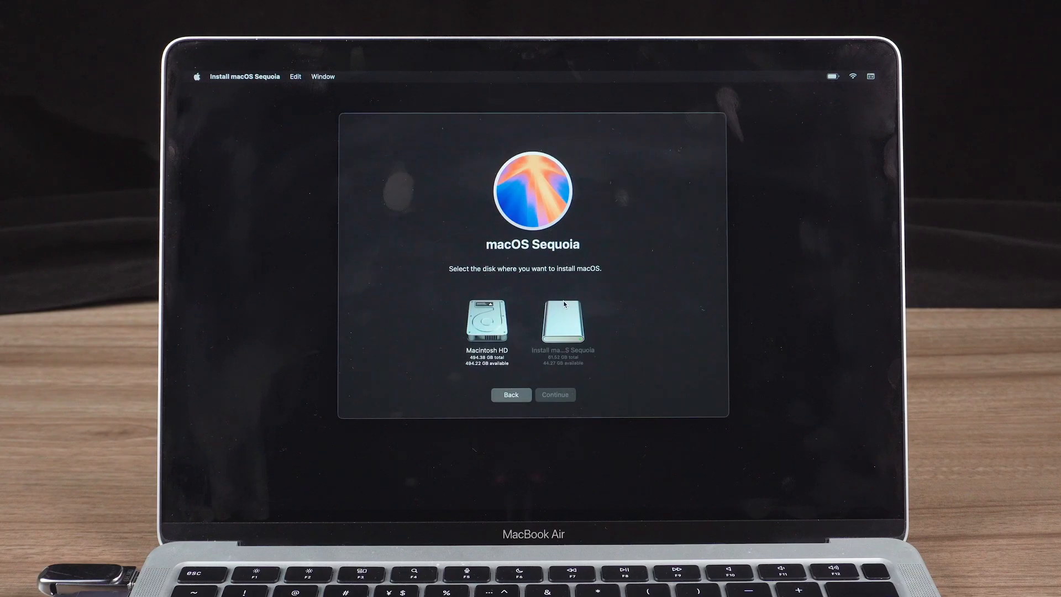
pyautogui.click(486, 321)
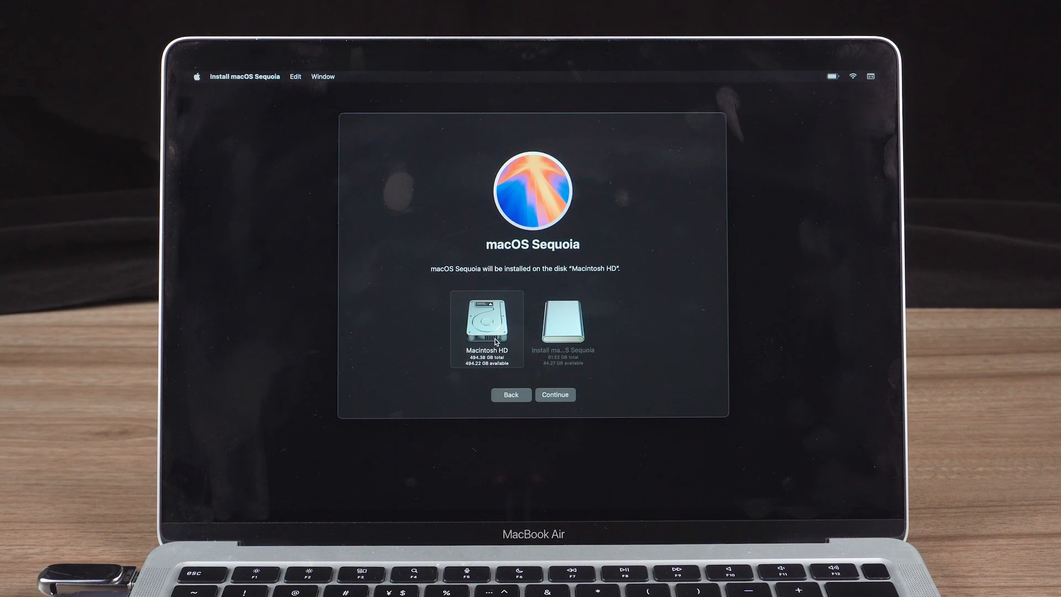
pyautogui.click(554, 395)
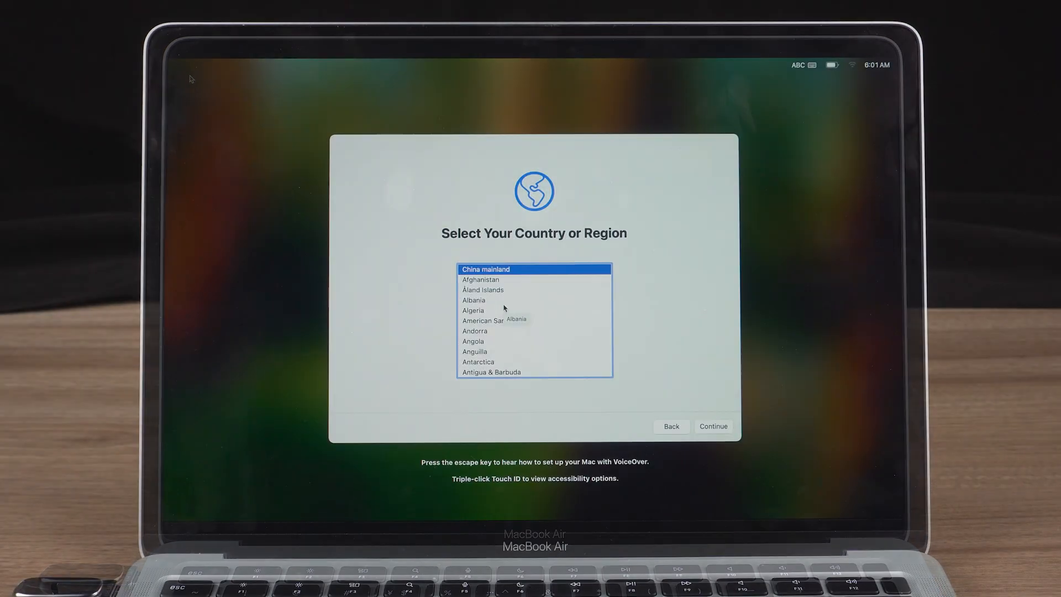
# Step: Pick the country, restore from the backup Time Machine disk, confirm the account, and accept analytics
pyautogui.click(712, 426)
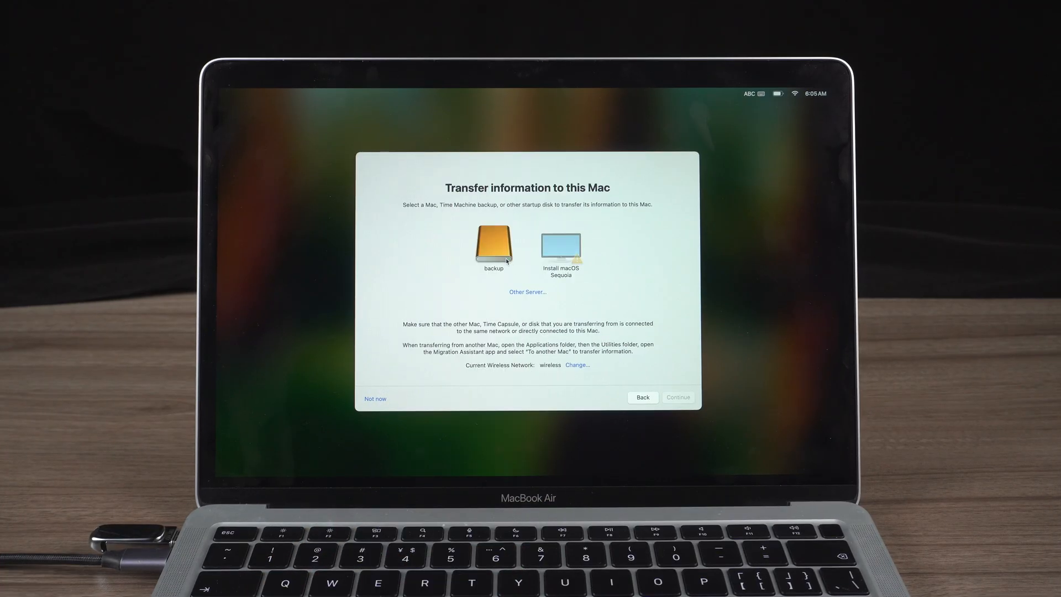
pyautogui.click(494, 244)
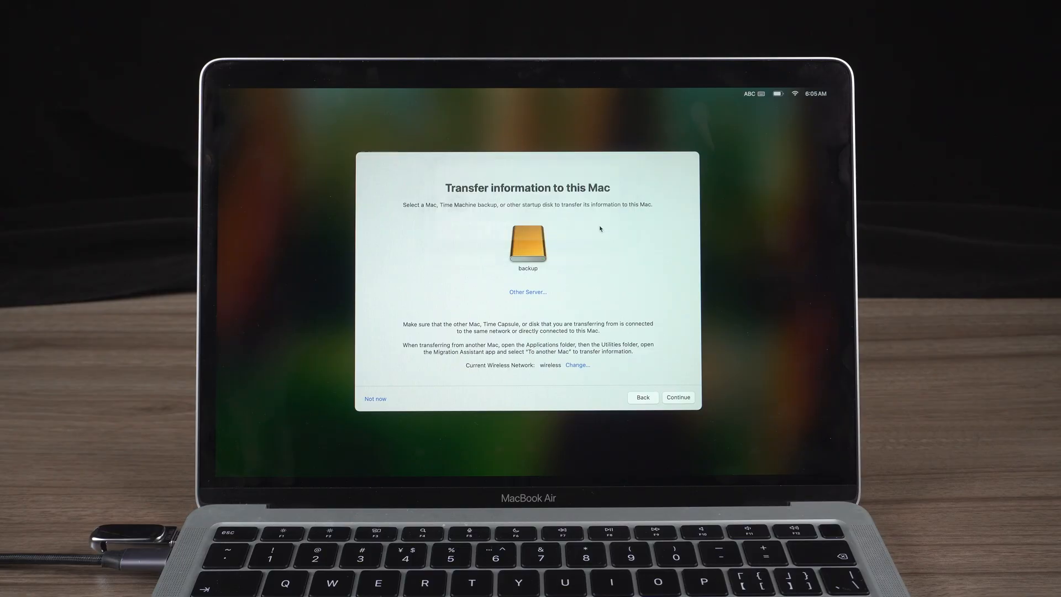
pyautogui.click(493, 250)
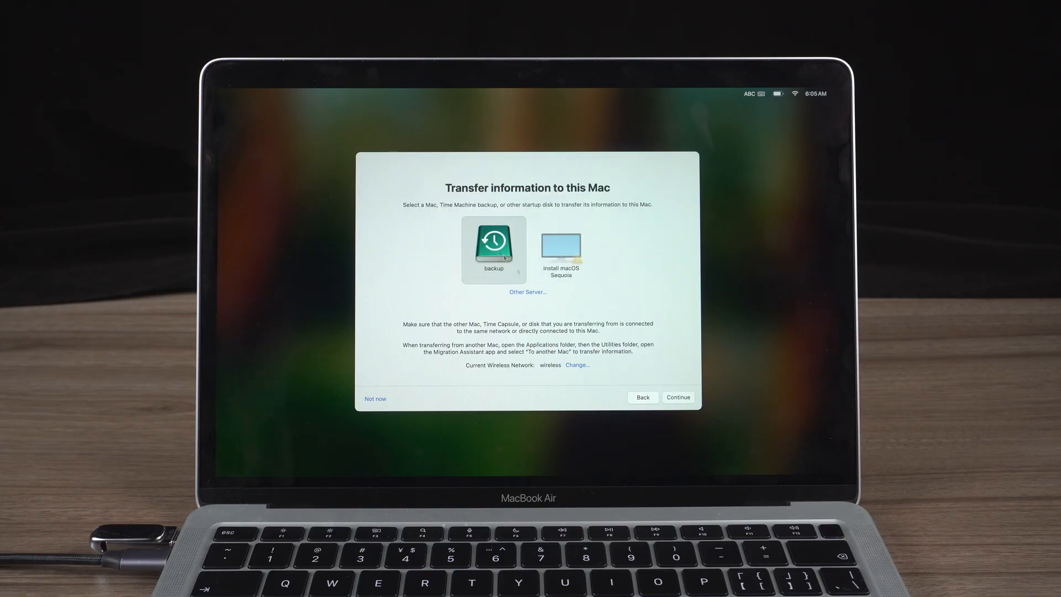
pyautogui.click(677, 397)
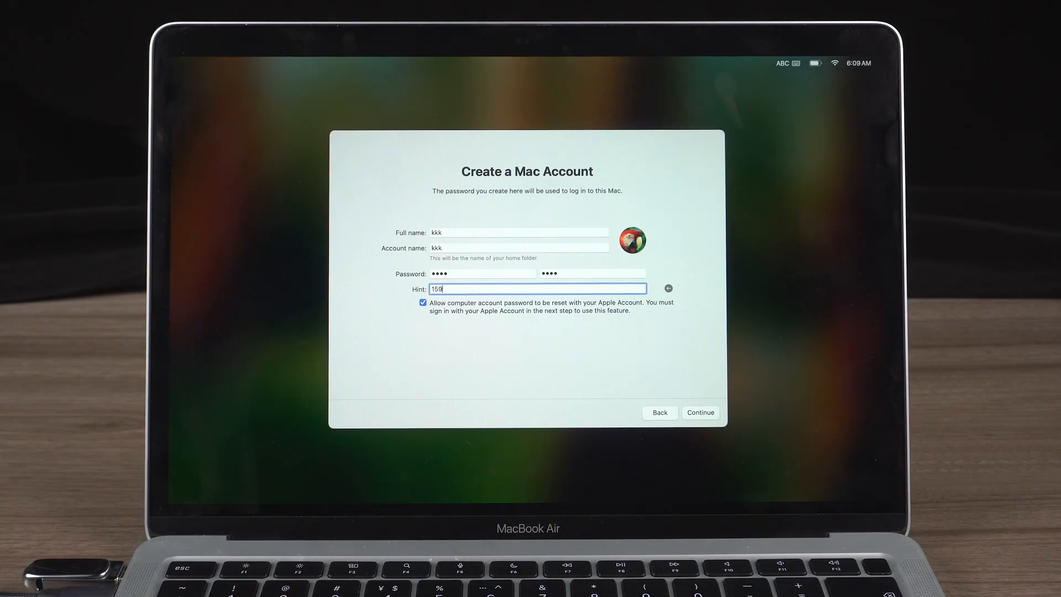
pyautogui.click(700, 412)
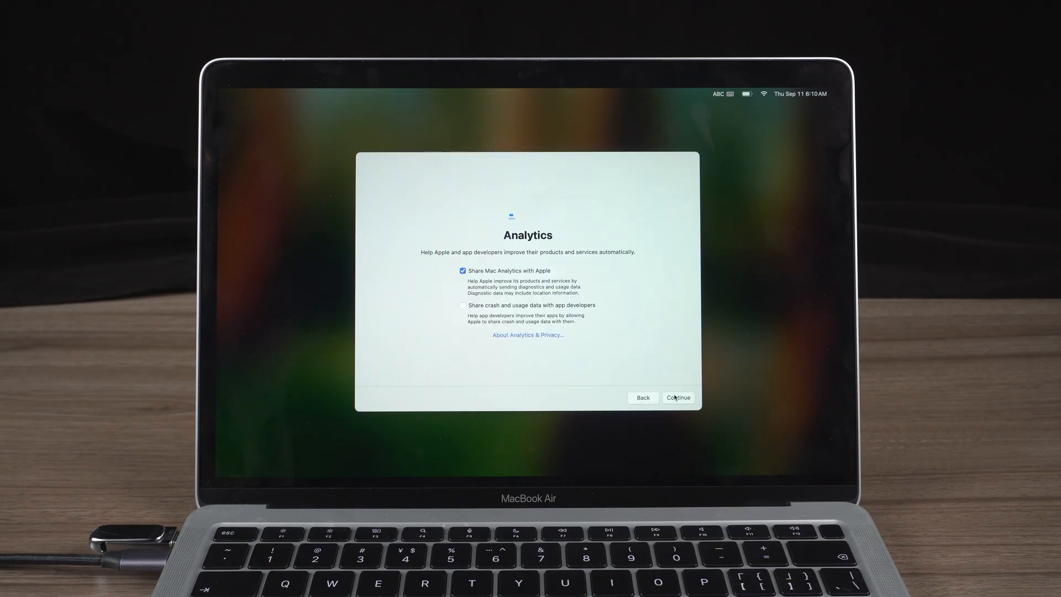
pyautogui.click(677, 397)
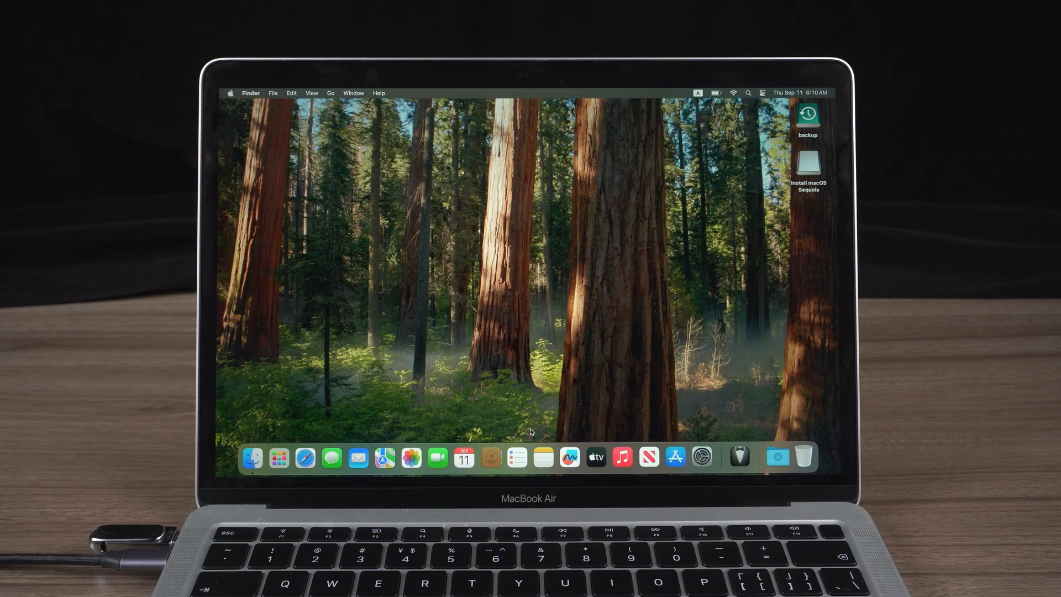
# Step: Open About This Mac from the Apple menu to confirm the MacBook Air M1 runs Sequoia 15.6.1
pyautogui.click(232, 93)
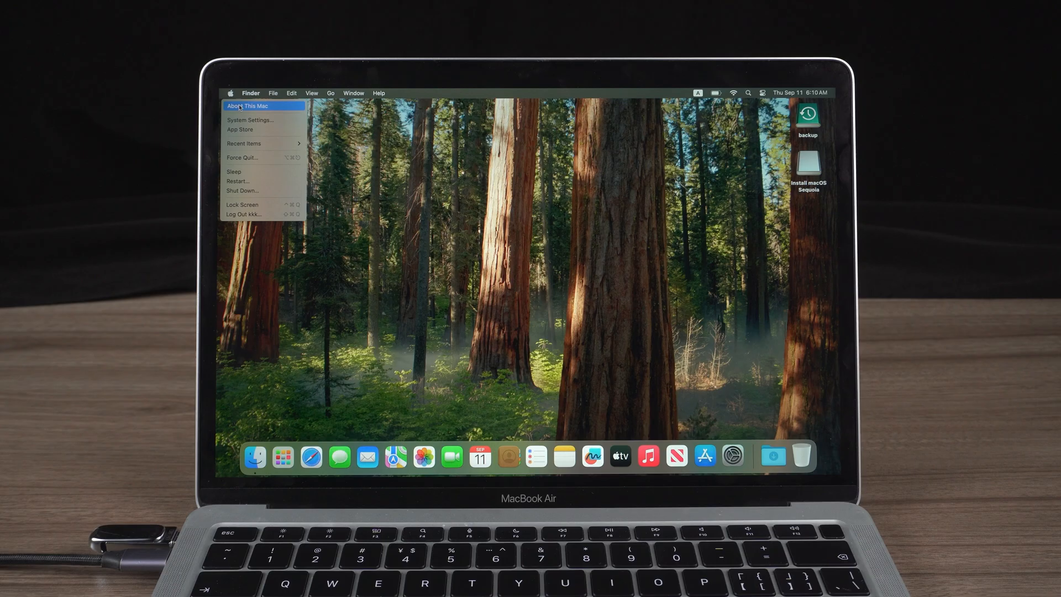
pyautogui.click(248, 105)
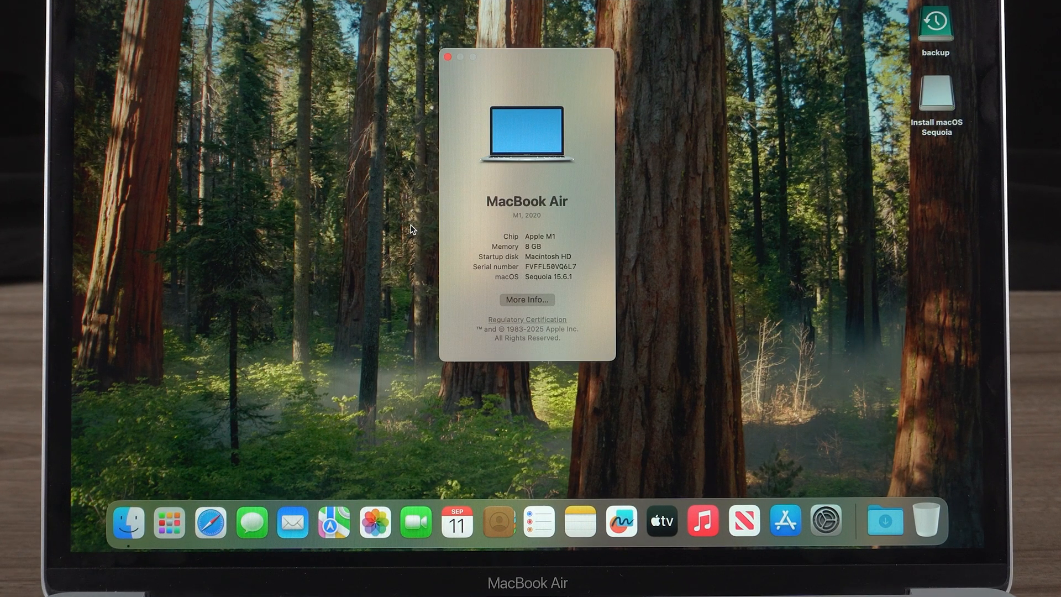
pyautogui.moveTo(578, 269)
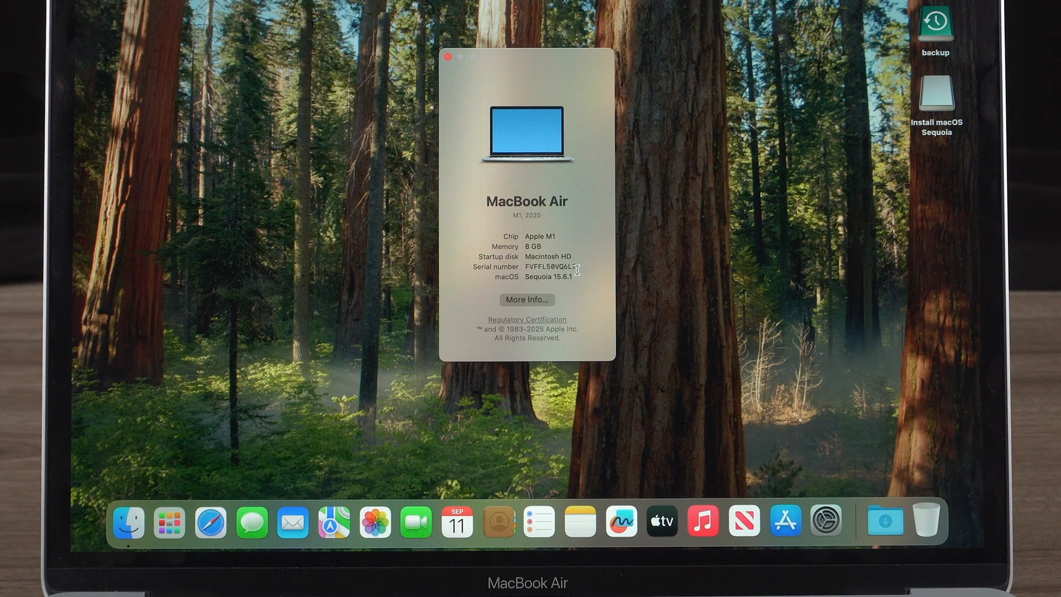